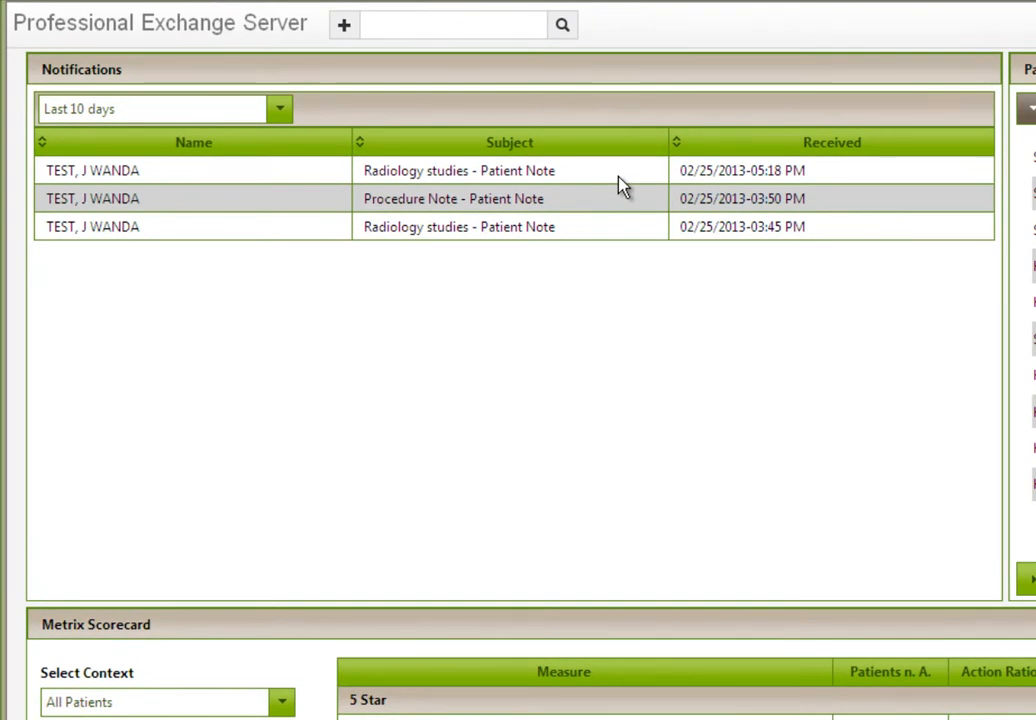
mouse_move(608, 246)
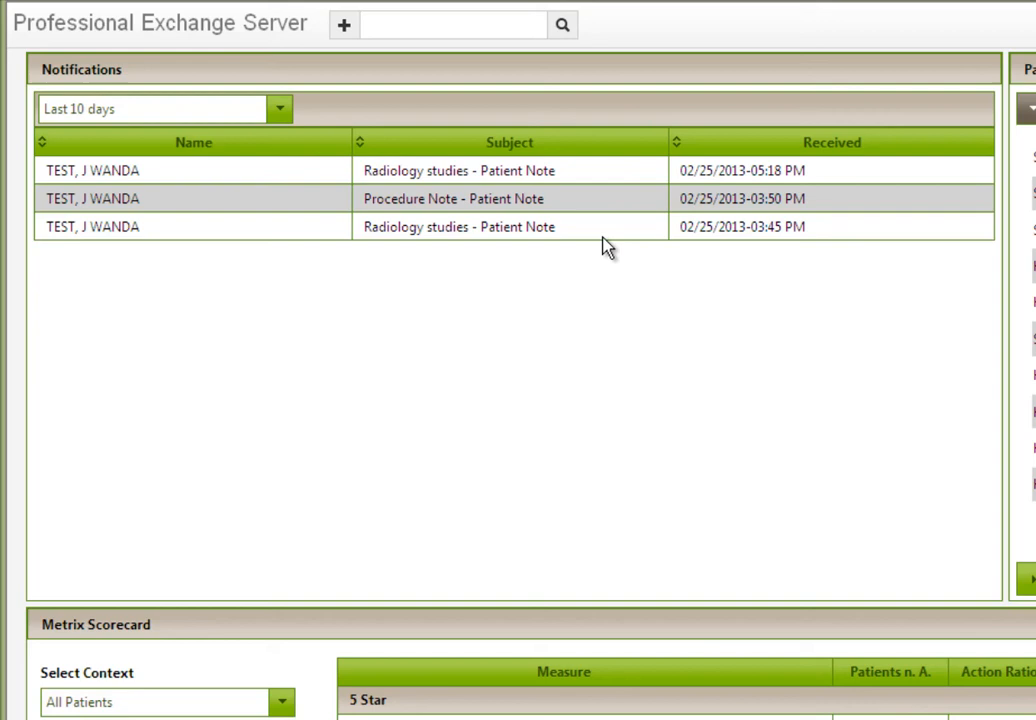
mouse_move(425, 472)
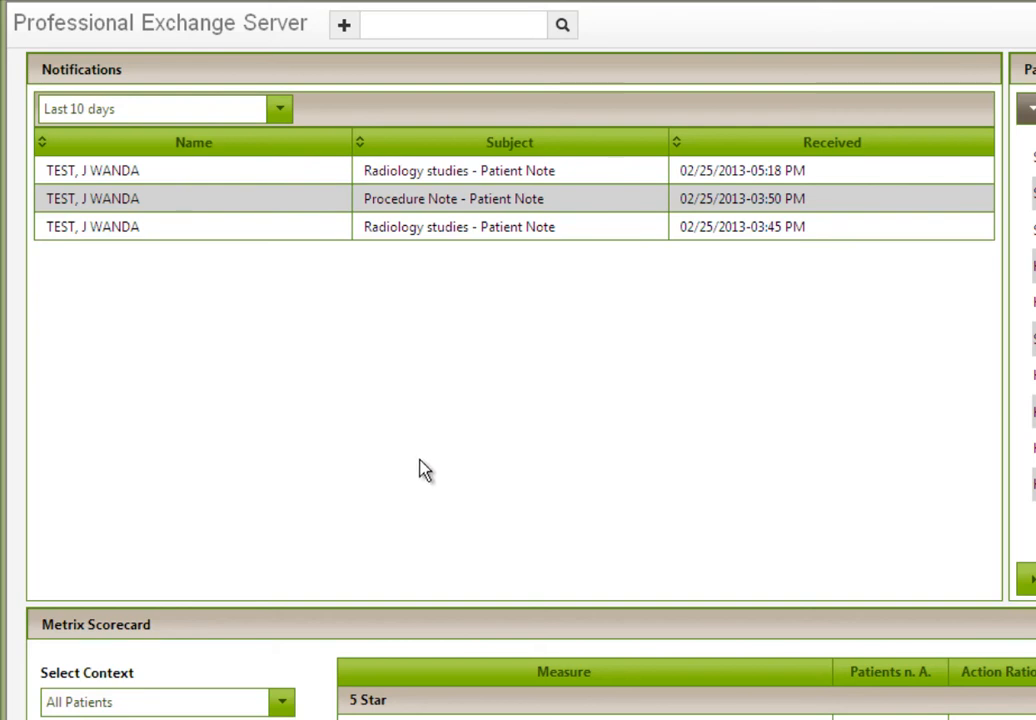
Step: Scroll the dashboard down to the Metrix Scorecard quality measures and their status indicators
scroll(down, 3)
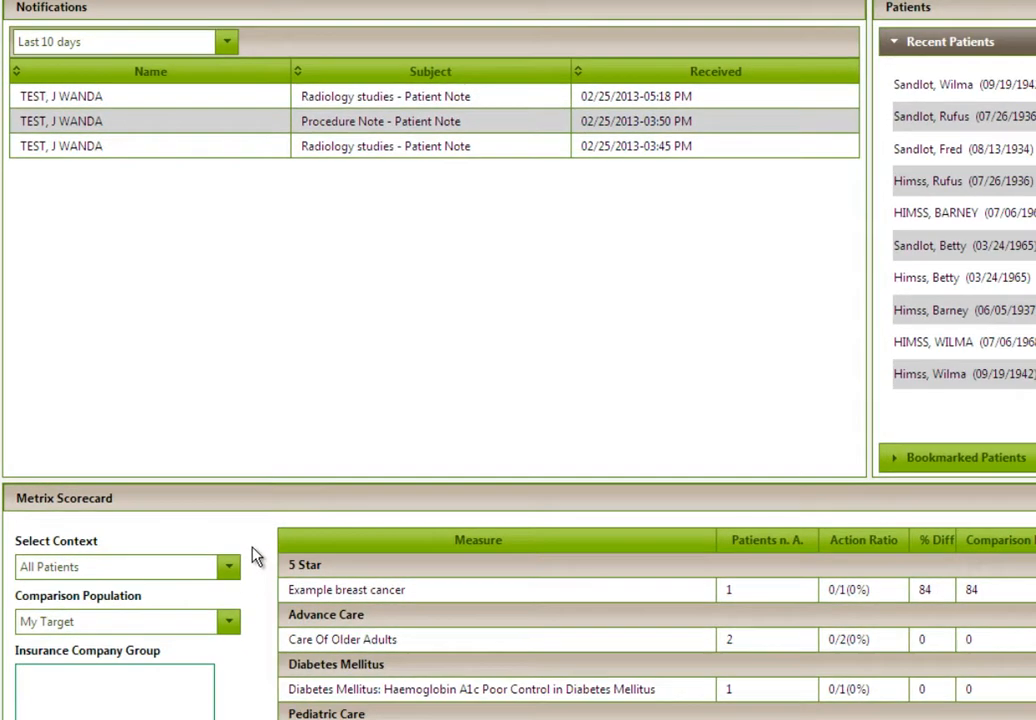
scroll(down, 3)
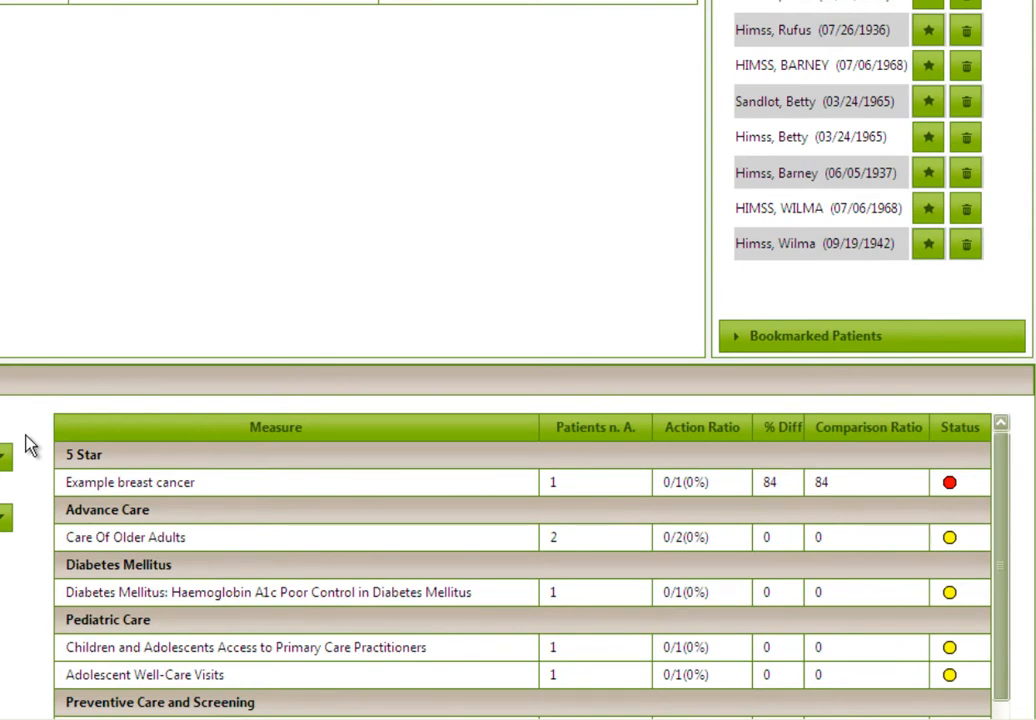
mouse_move(130, 482)
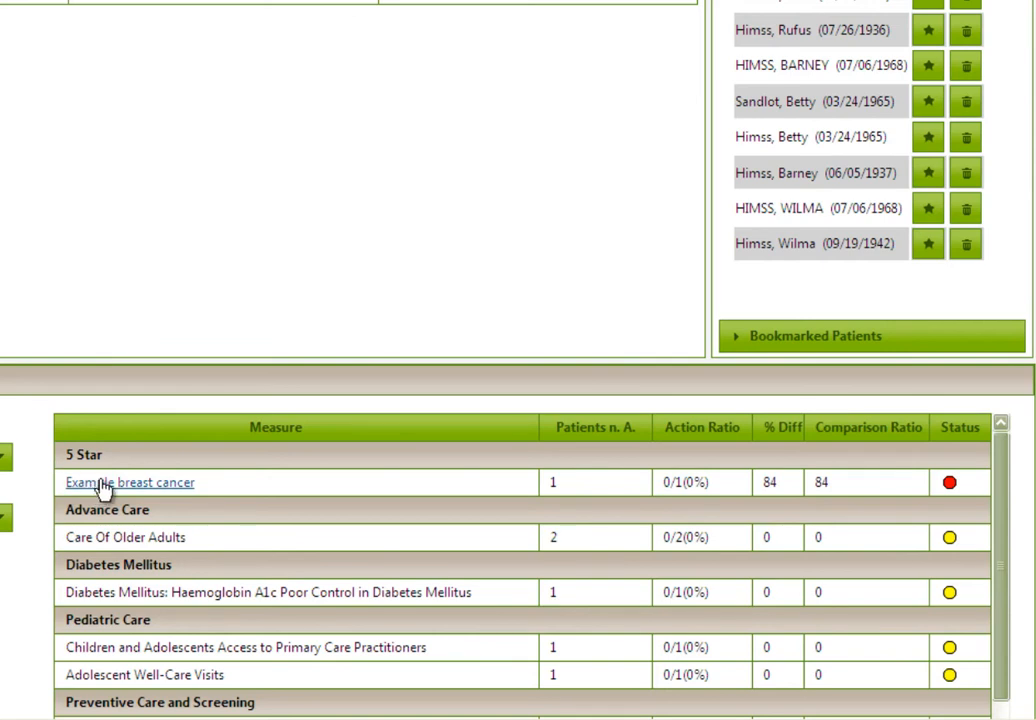
Step: Open the Example breast cancer measure: one patient with 17 actions, none well controlled
click(130, 482)
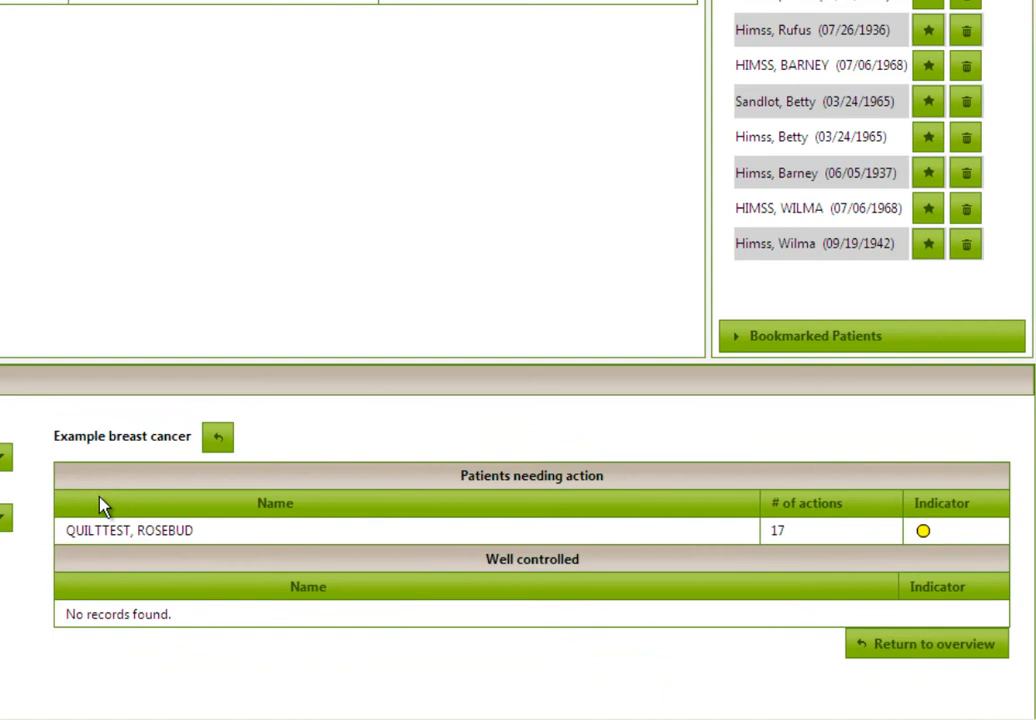
mouse_move(250, 560)
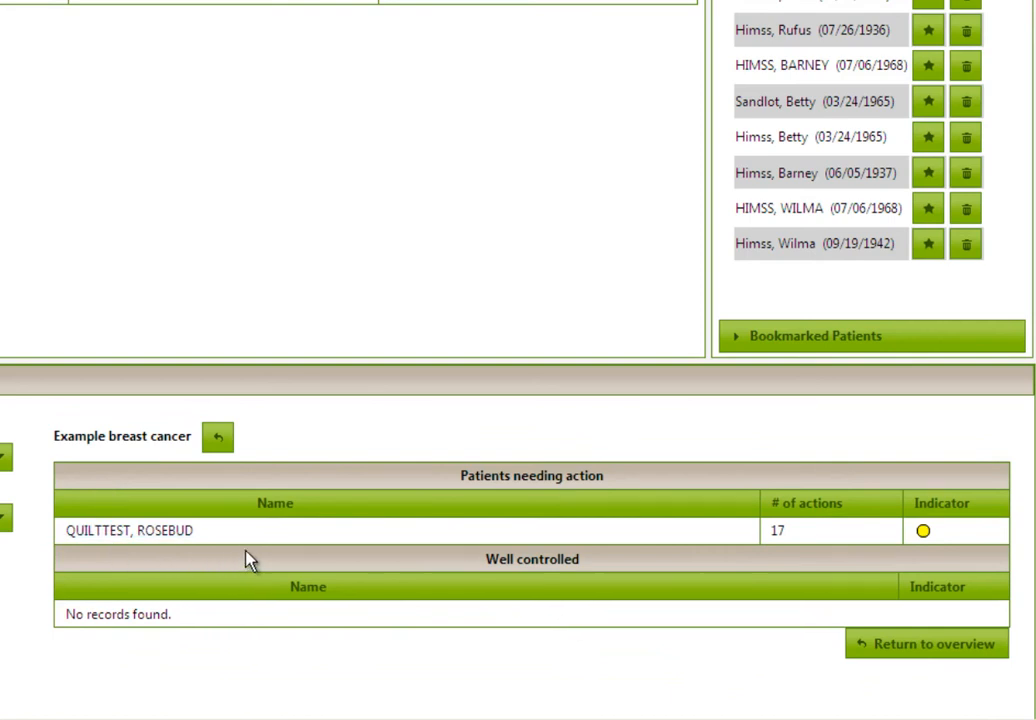
mouse_move(255, 553)
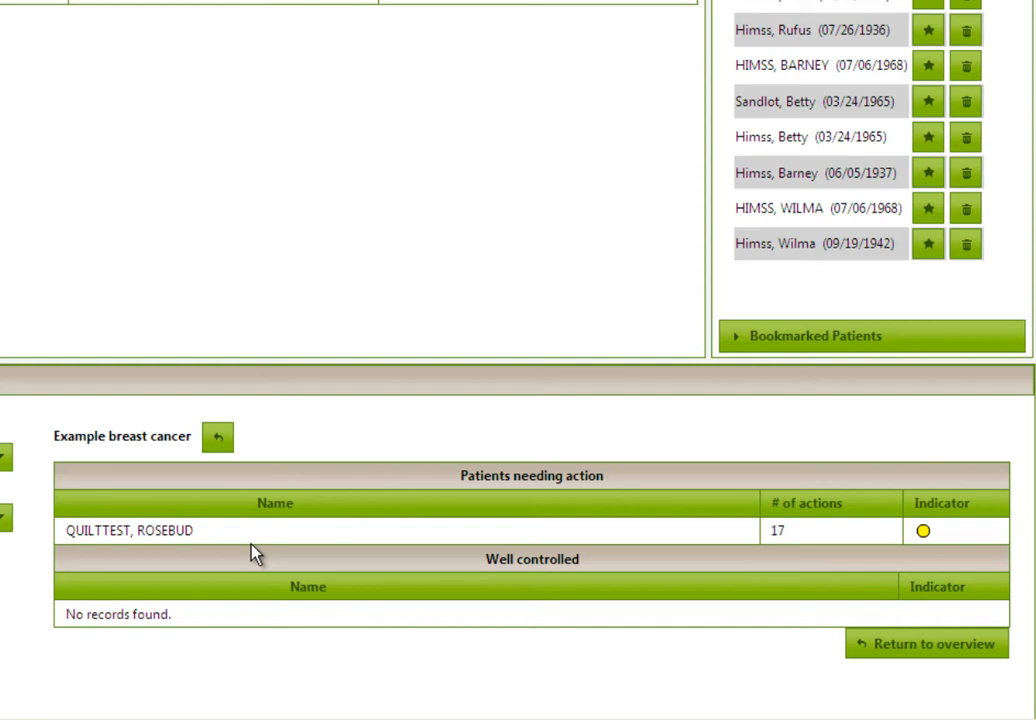
mouse_move(370, 418)
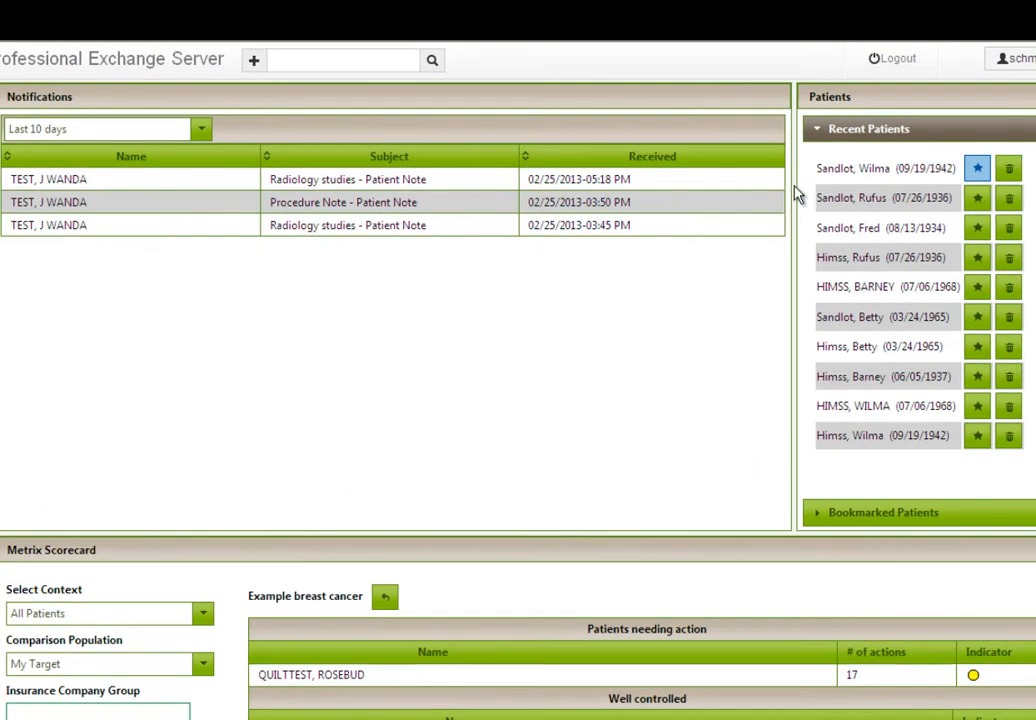
mouse_move(778, 355)
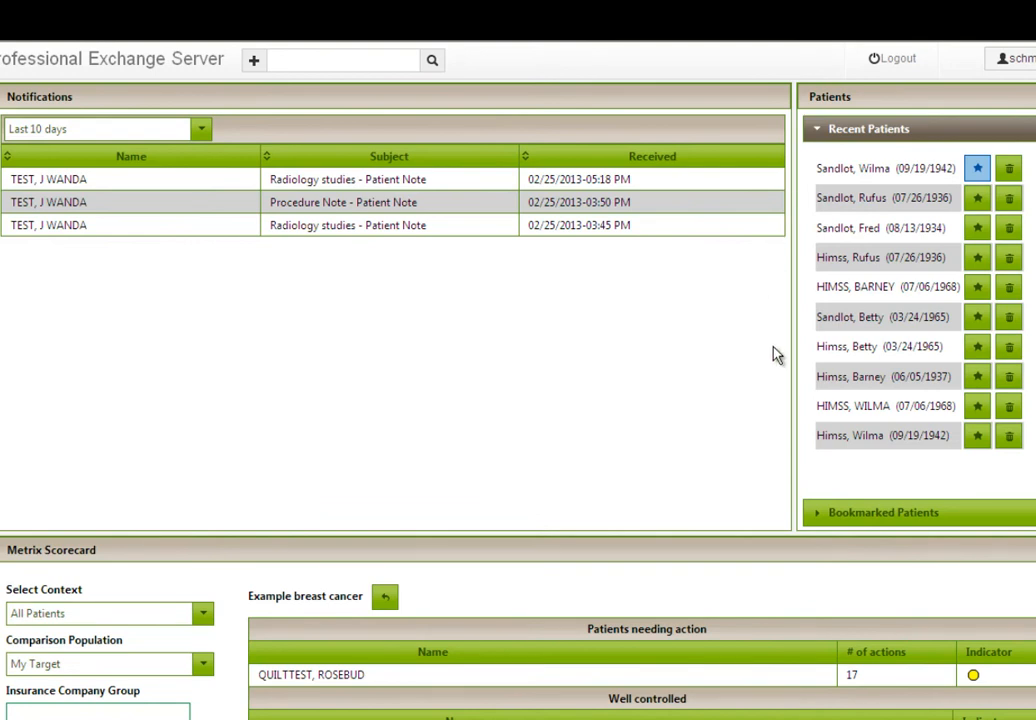
mouse_move(820, 493)
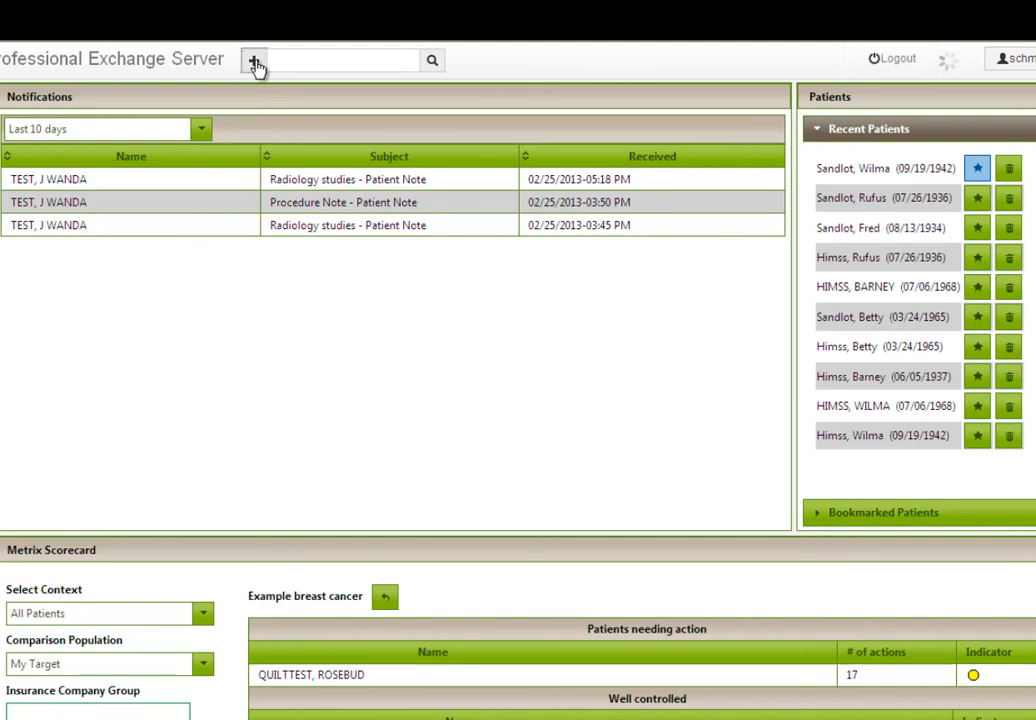
Step: Search patients for 'sandlot' to list the six matching patients
click(254, 60)
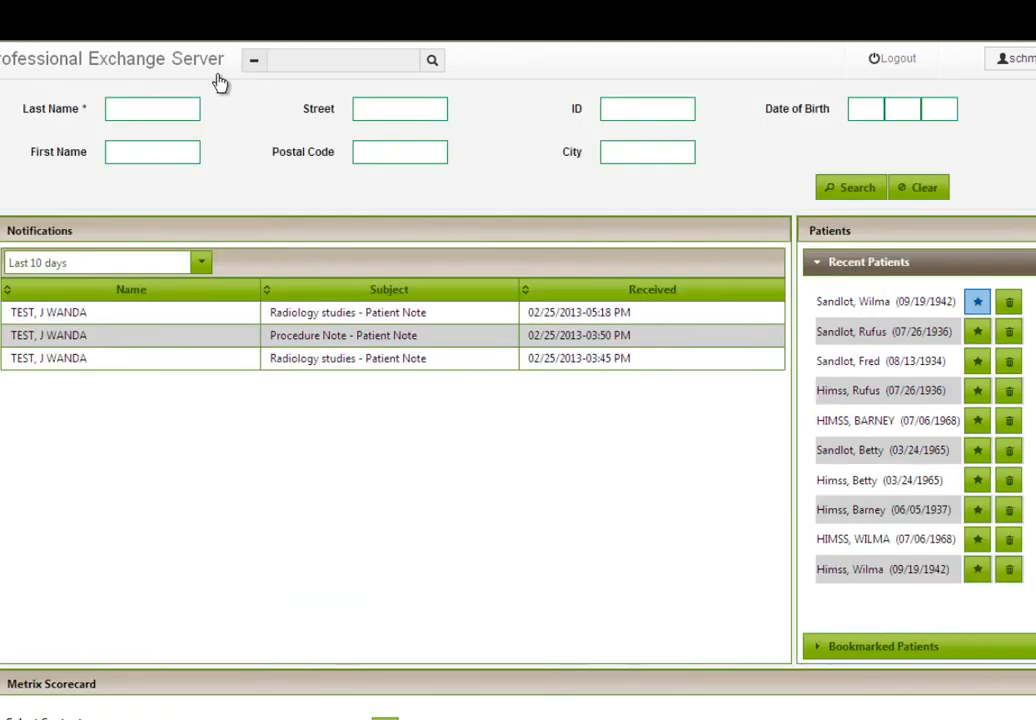
mouse_move(237, 128)
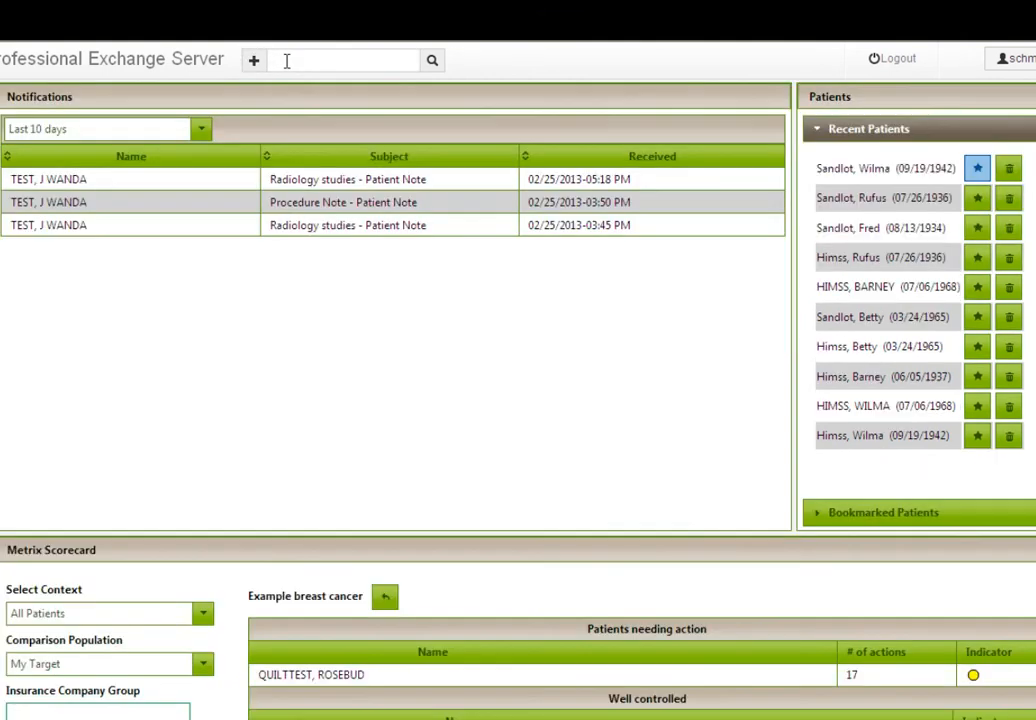
text(sandlot)
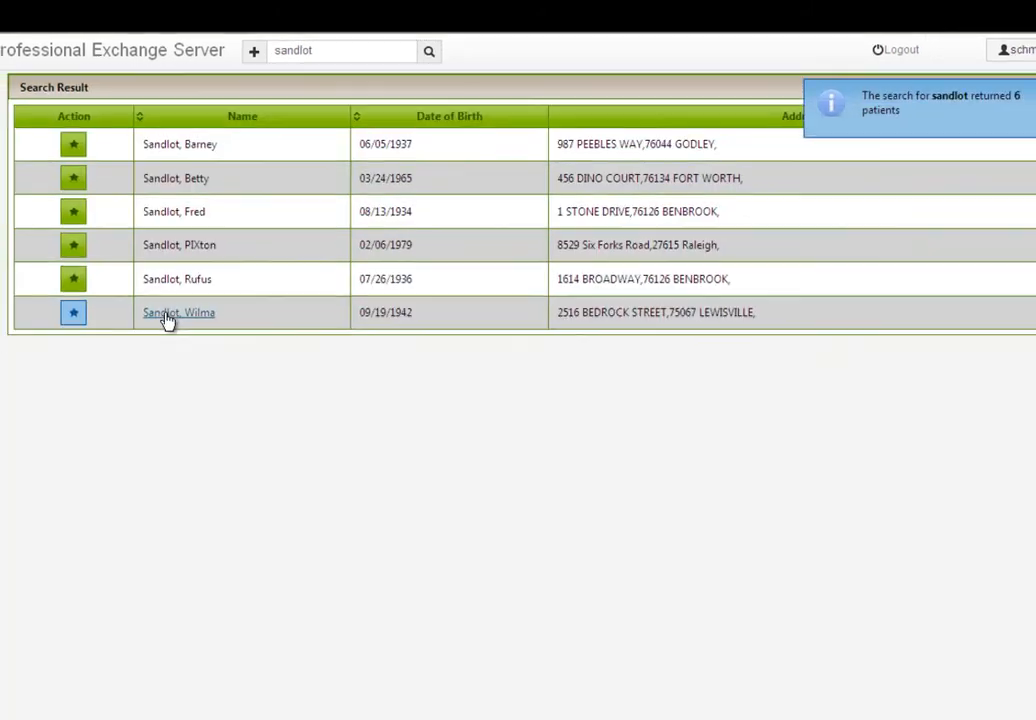
click(178, 312)
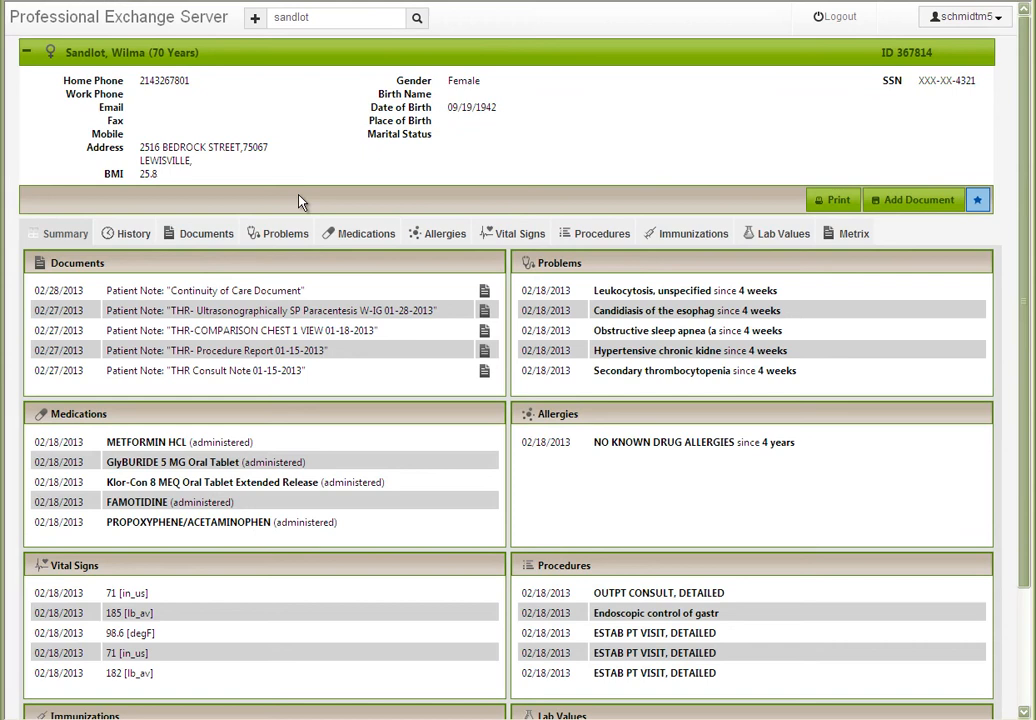
mouse_move(323, 156)
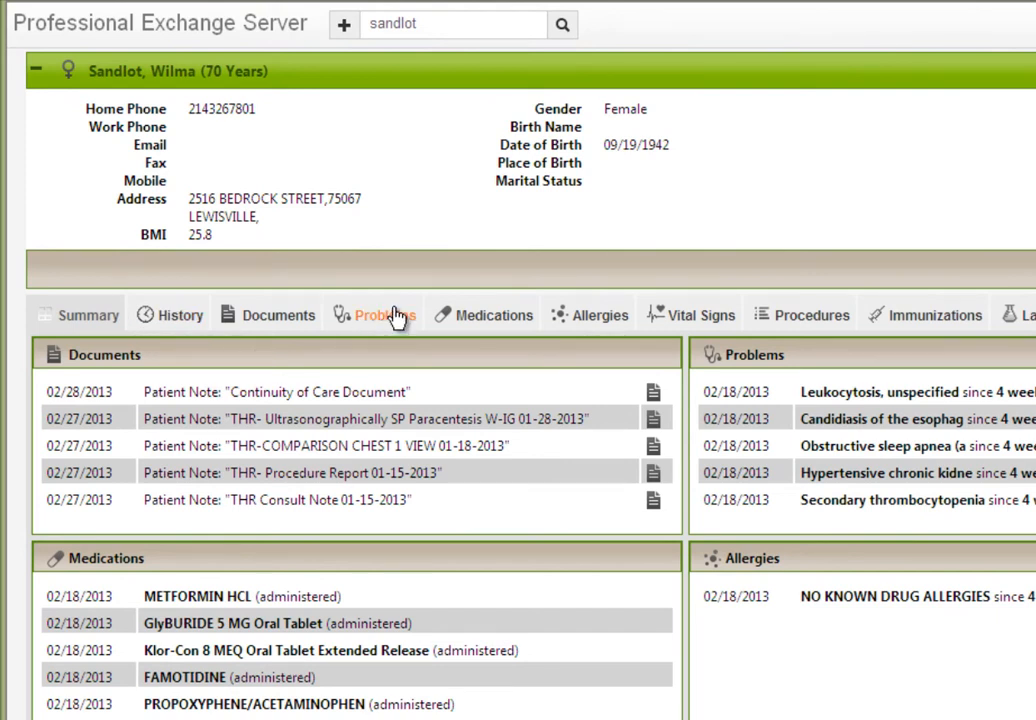
mouse_move(405, 300)
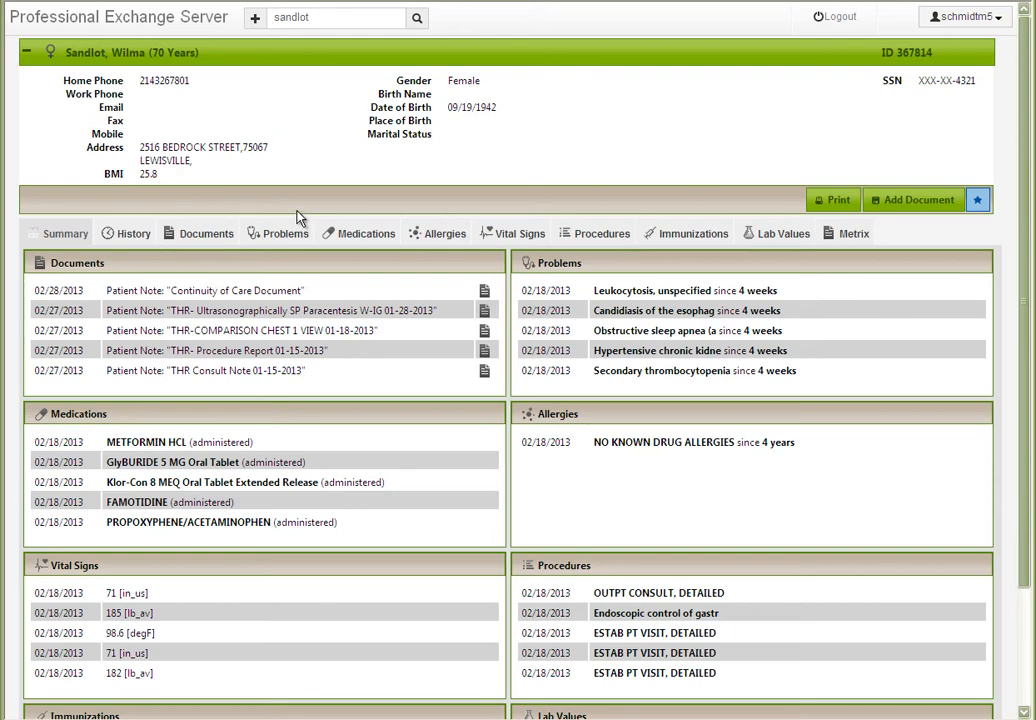
mouse_move(208, 123)
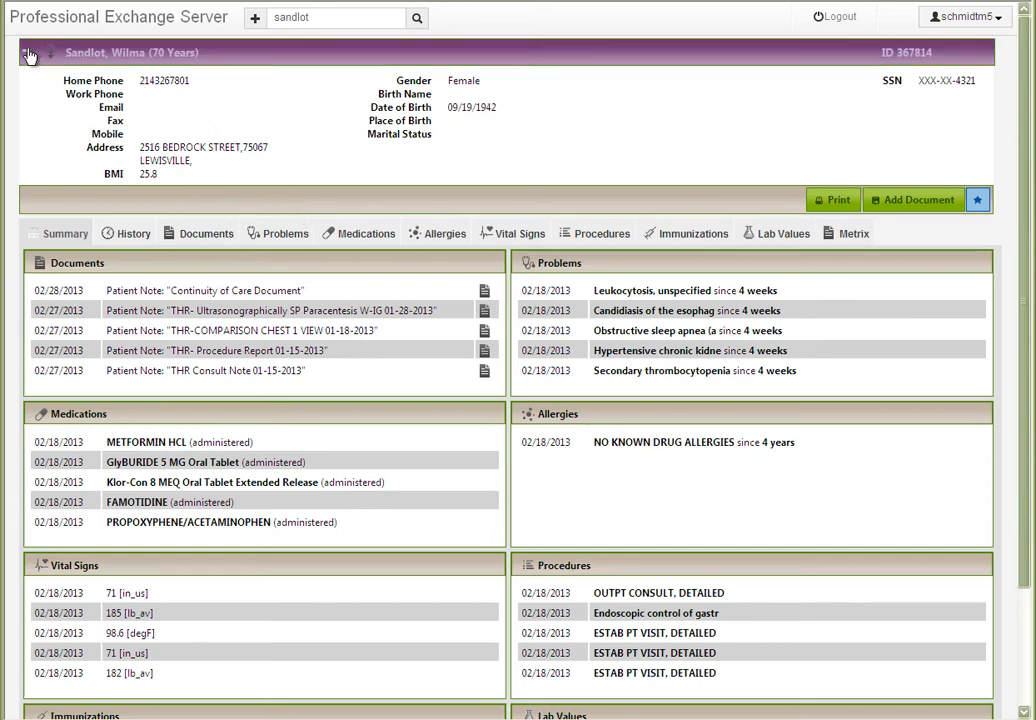
click(28, 54)
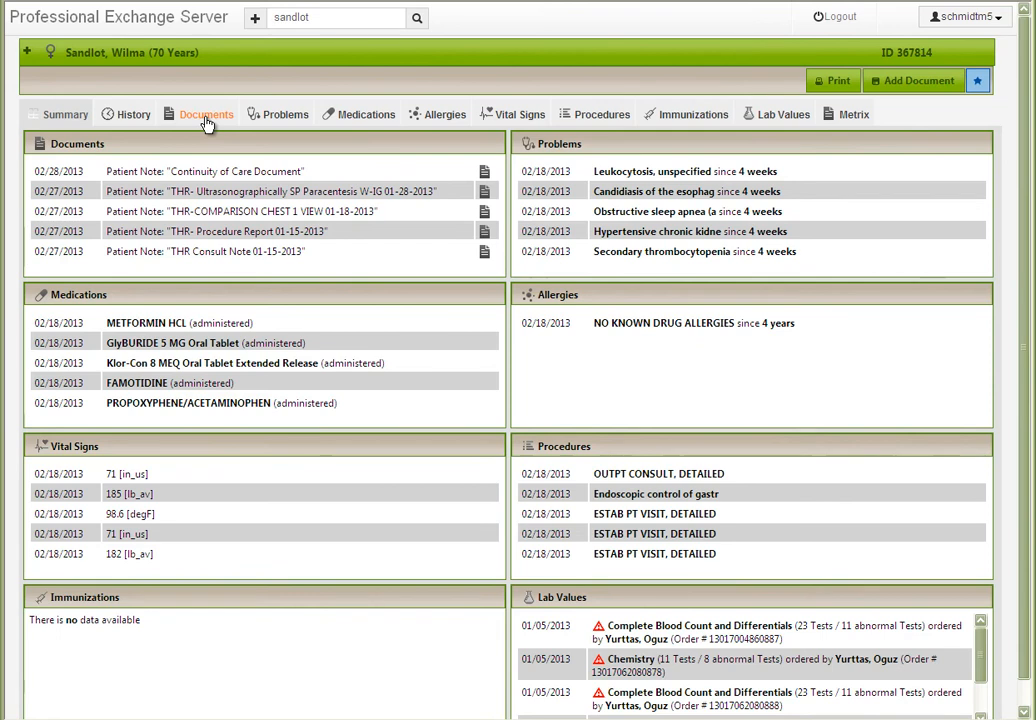
click(206, 113)
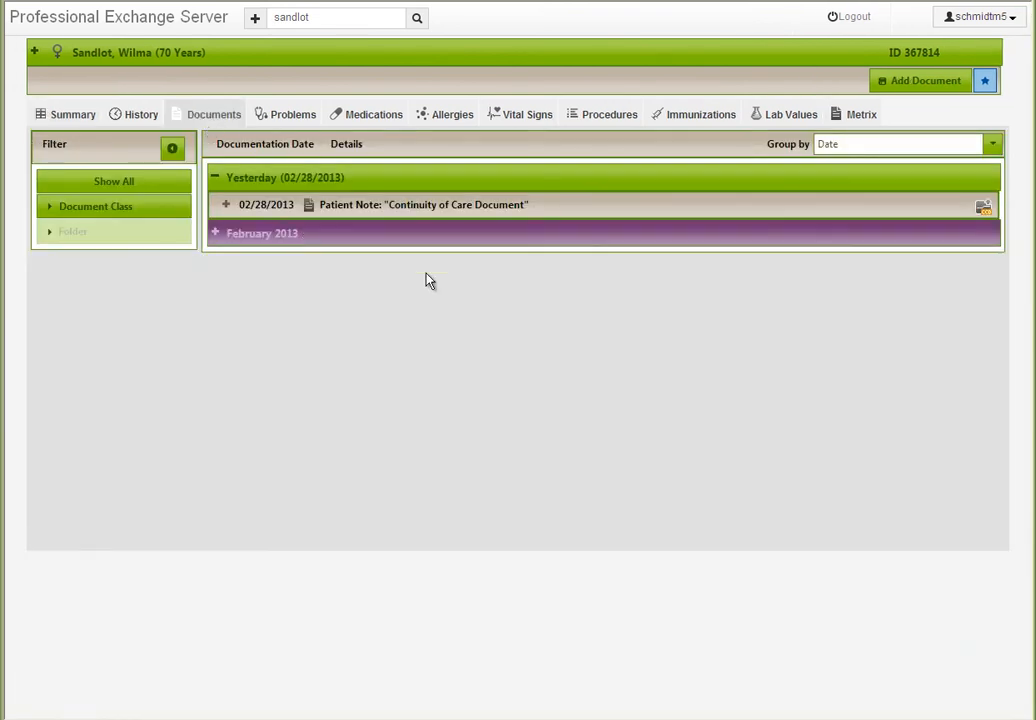
mouse_move(847, 150)
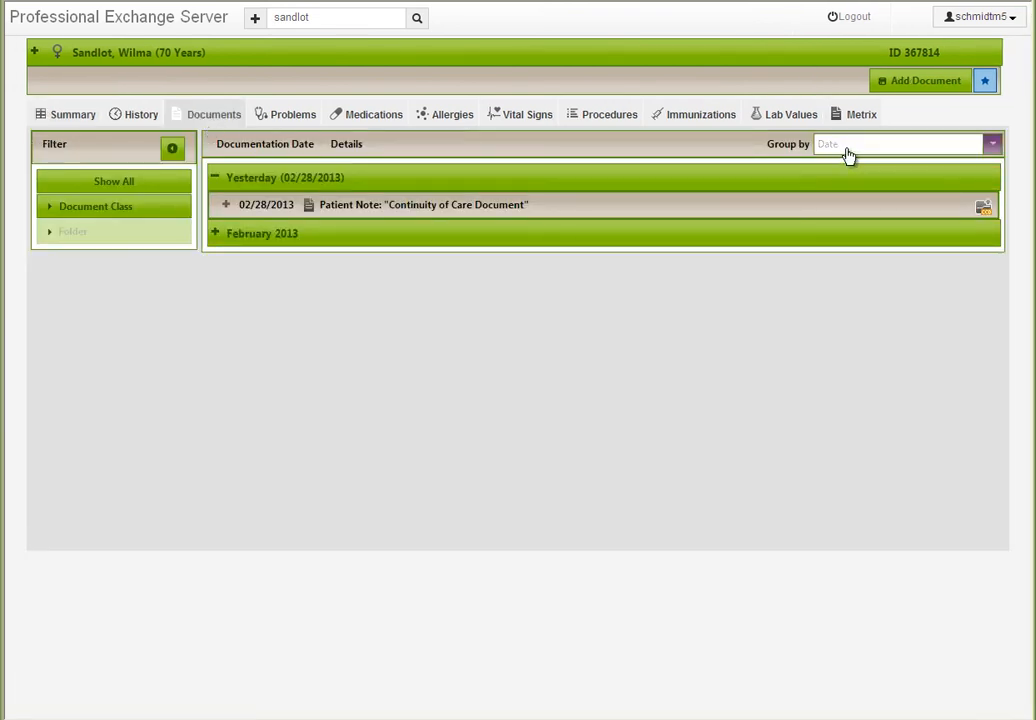
click(990, 143)
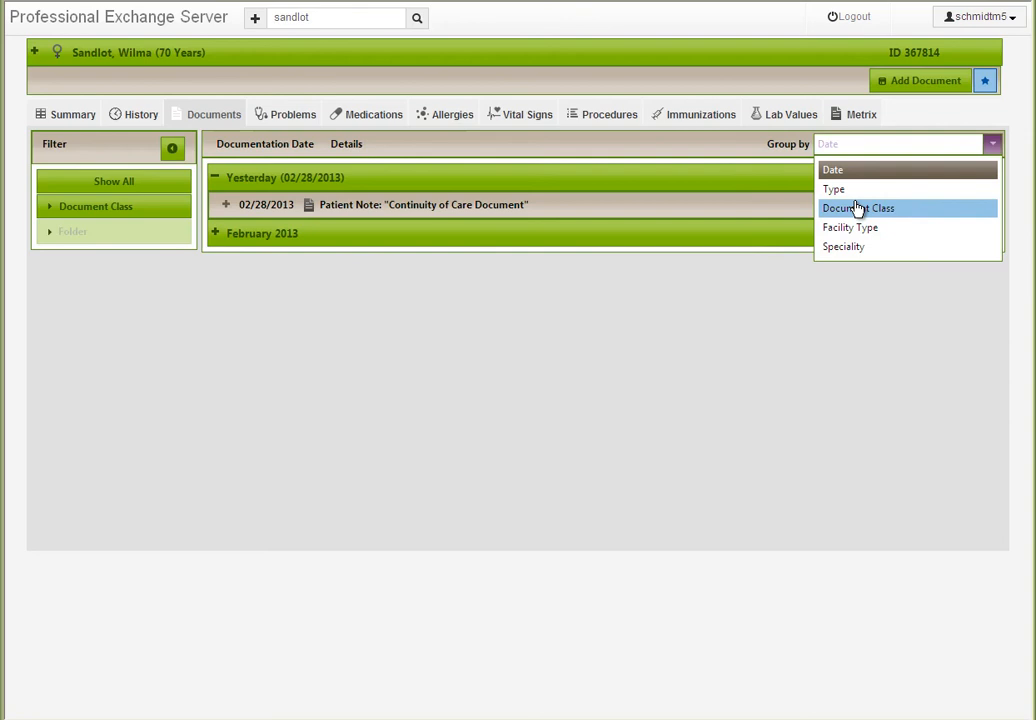
click(857, 208)
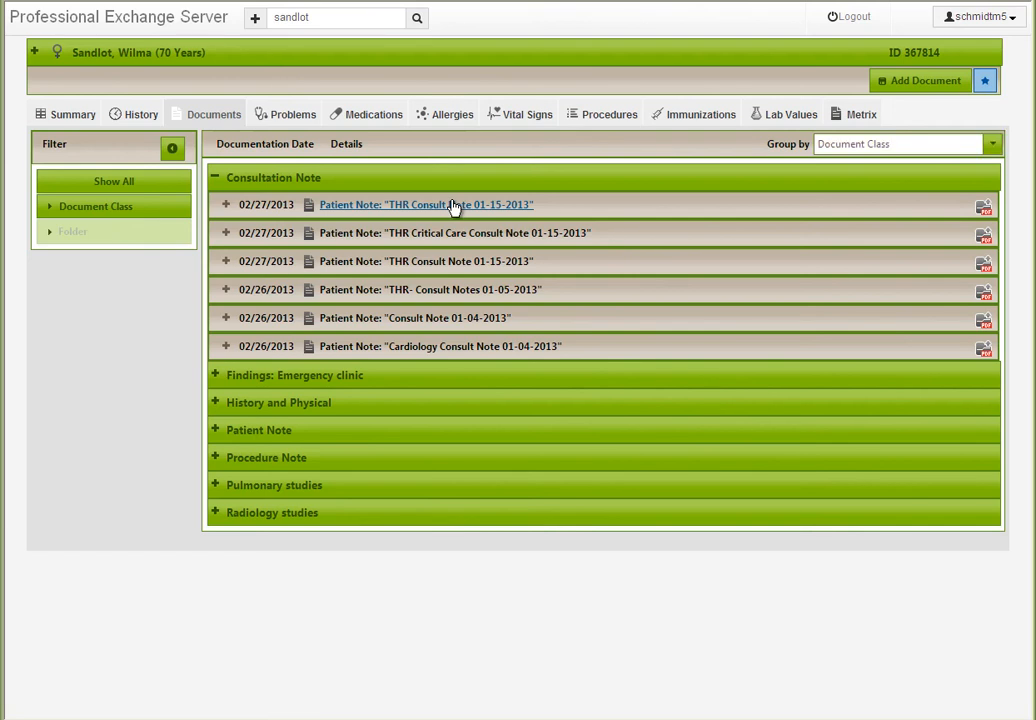
Step: Read the 02/27/2013 THR consult note PDF in Internet Explorer, then close it
click(426, 204)
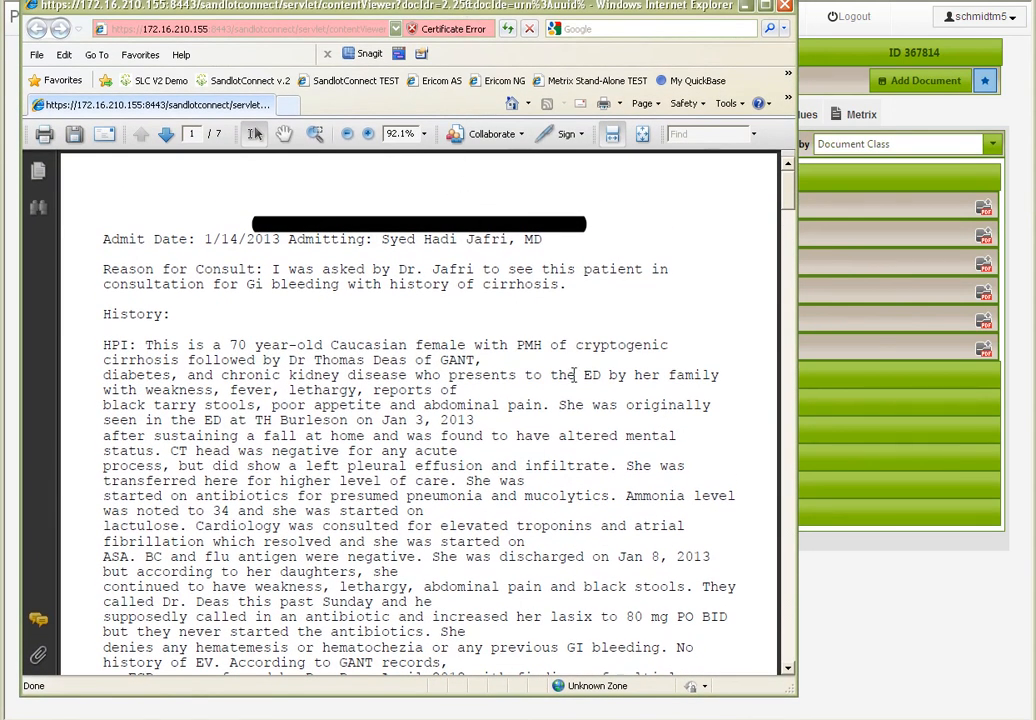
scroll(down, 3)
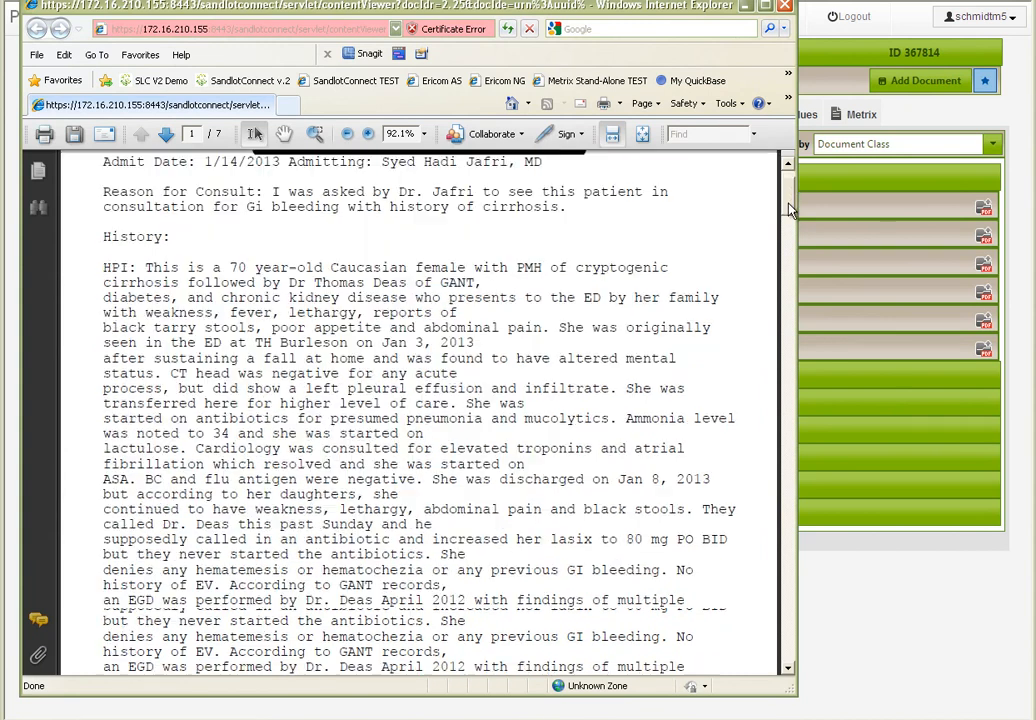
click(166, 133)
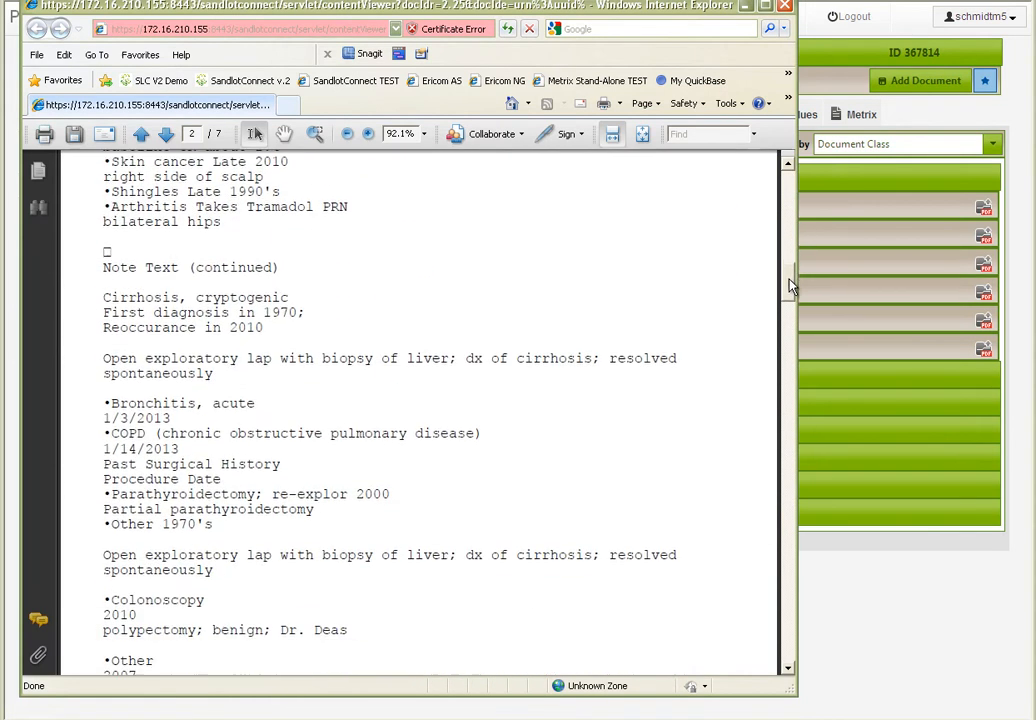
scroll(down, 3)
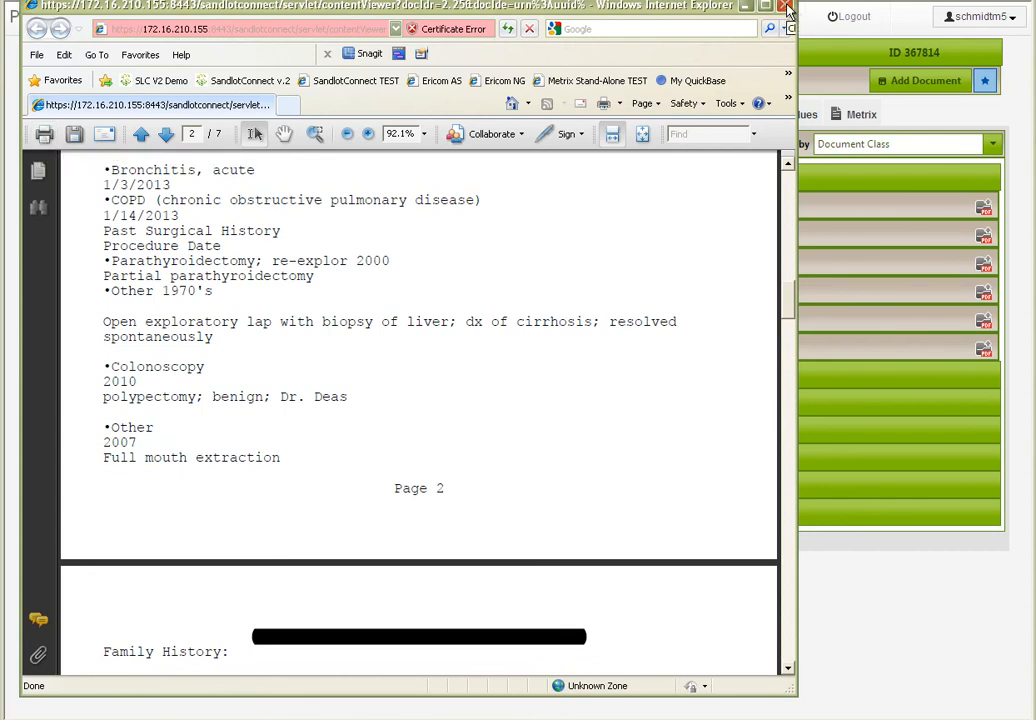
click(788, 6)
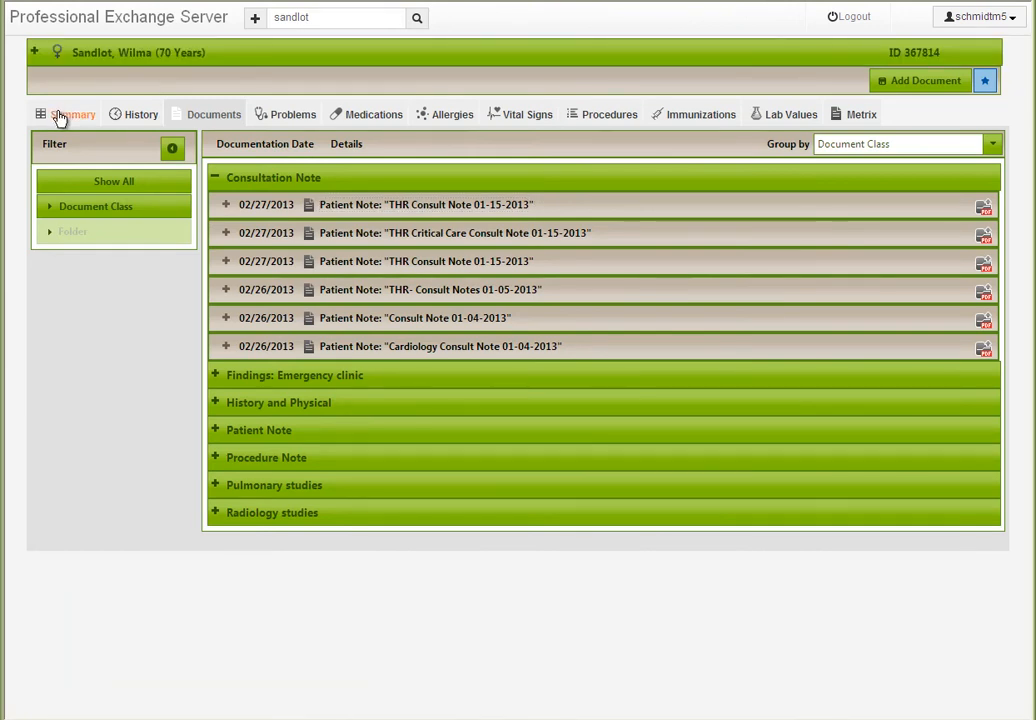
Step: Review the summary, then highlight the expanded METFORMIN HCL 500 mg start date
click(66, 114)
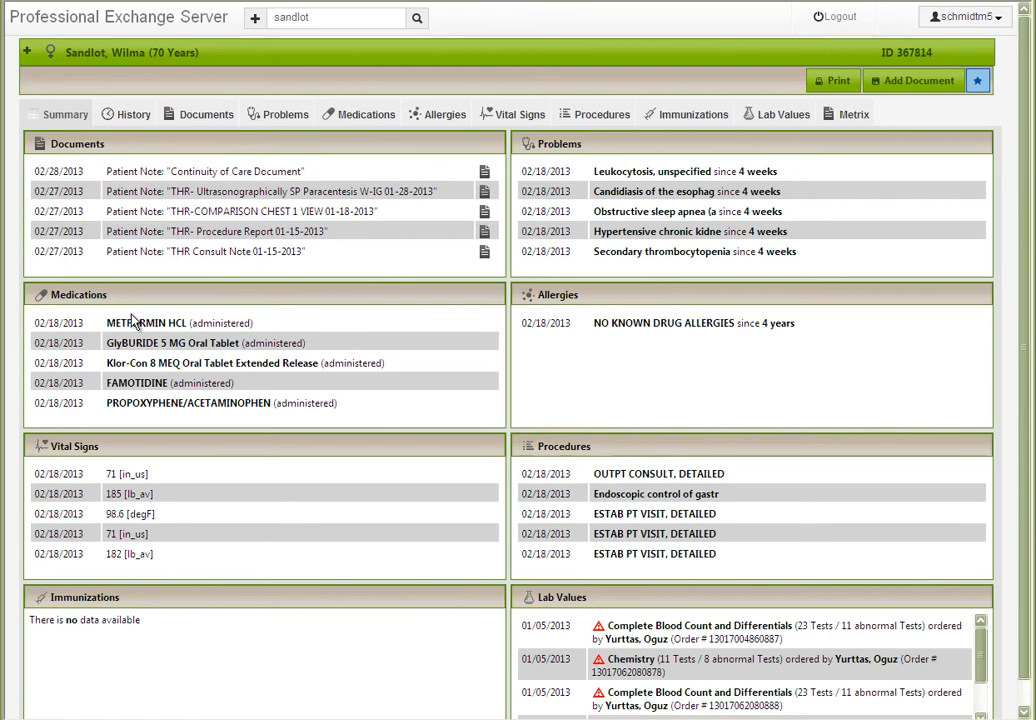
mouse_move(146, 322)
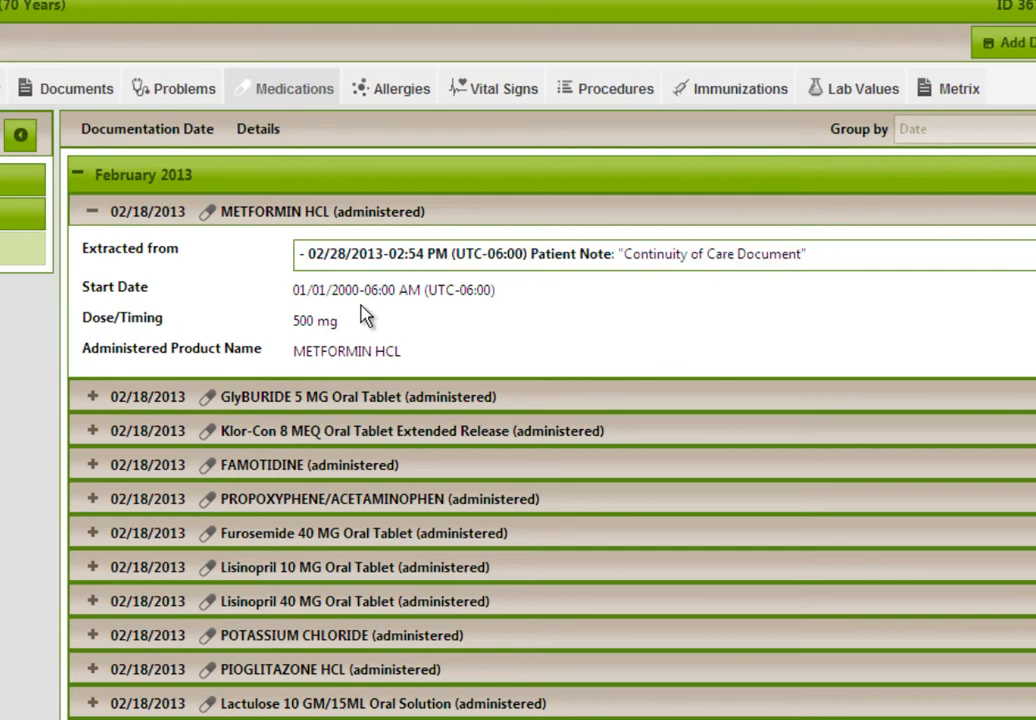
double_click(315, 320)
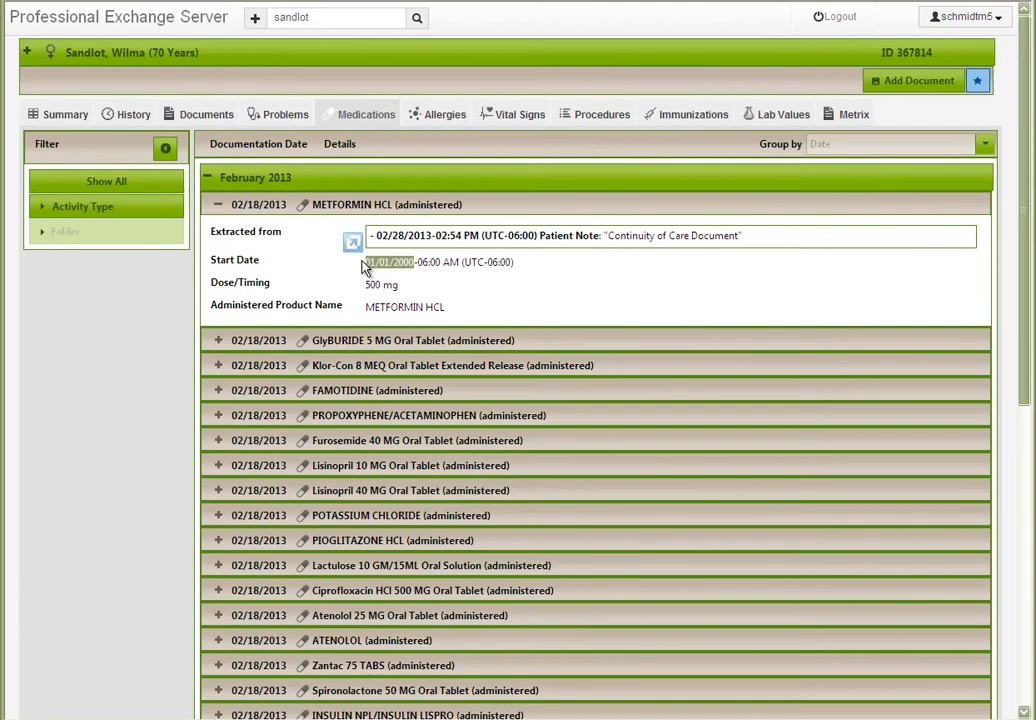
mouse_move(765, 113)
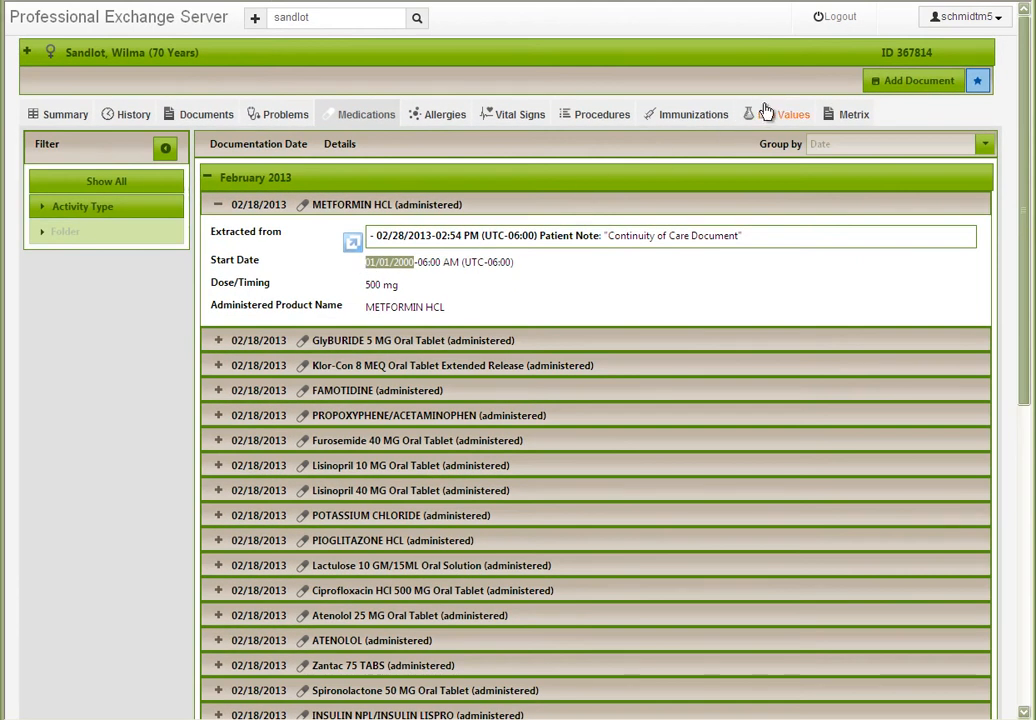
Step: Show lab values and expand the 01/05/2013 Chemistry order's 11 tests
click(792, 113)
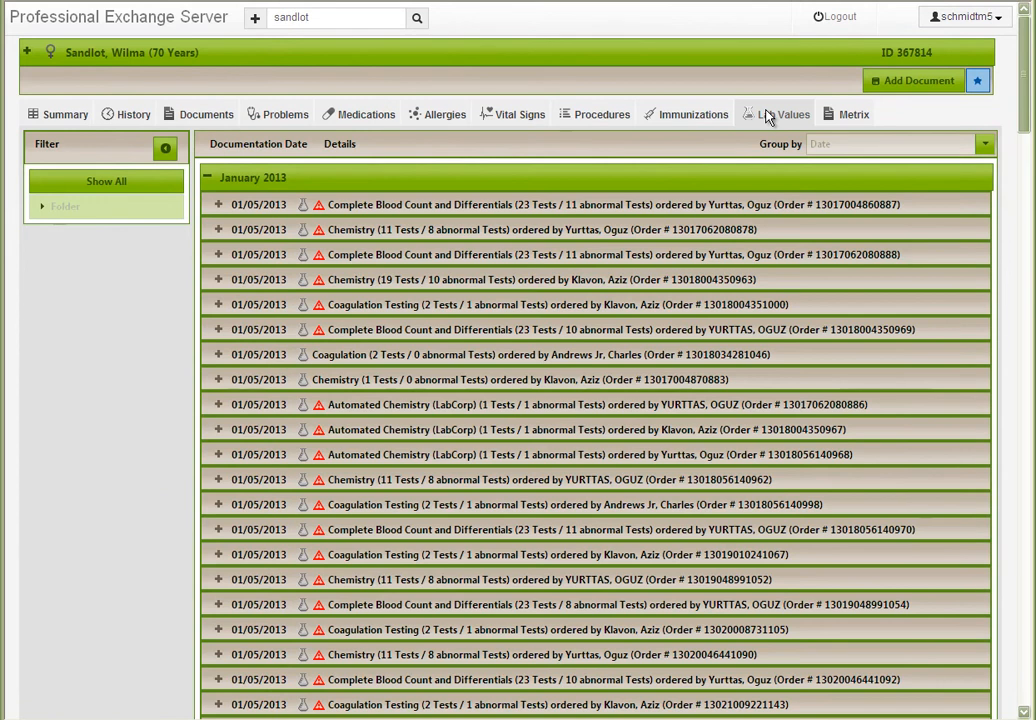
mouse_move(407, 222)
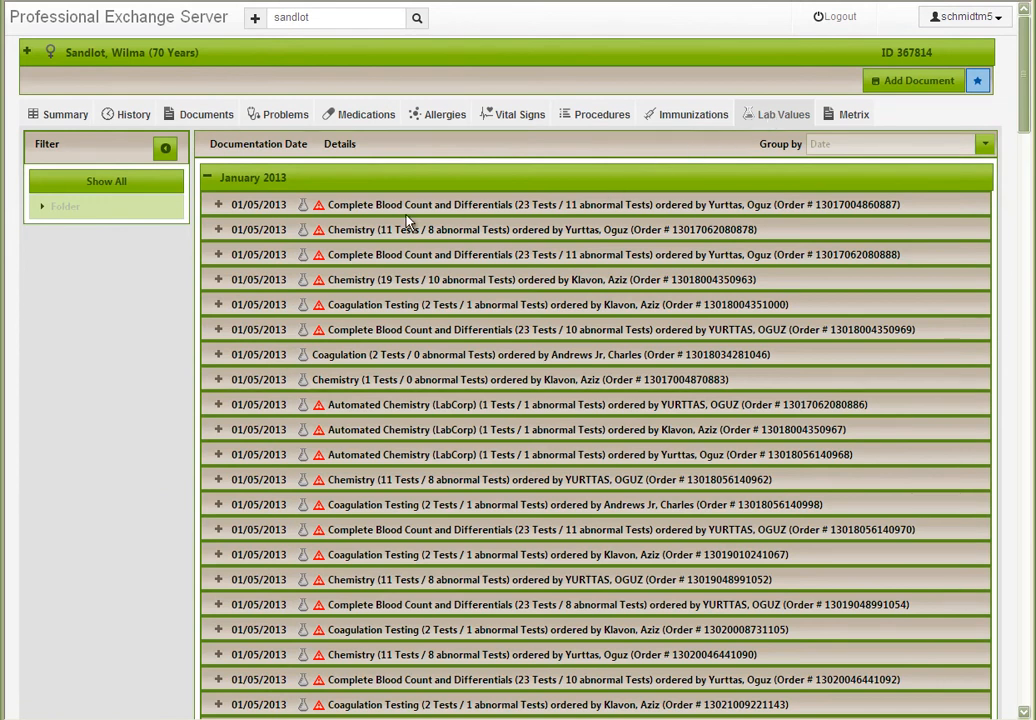
mouse_move(310, 230)
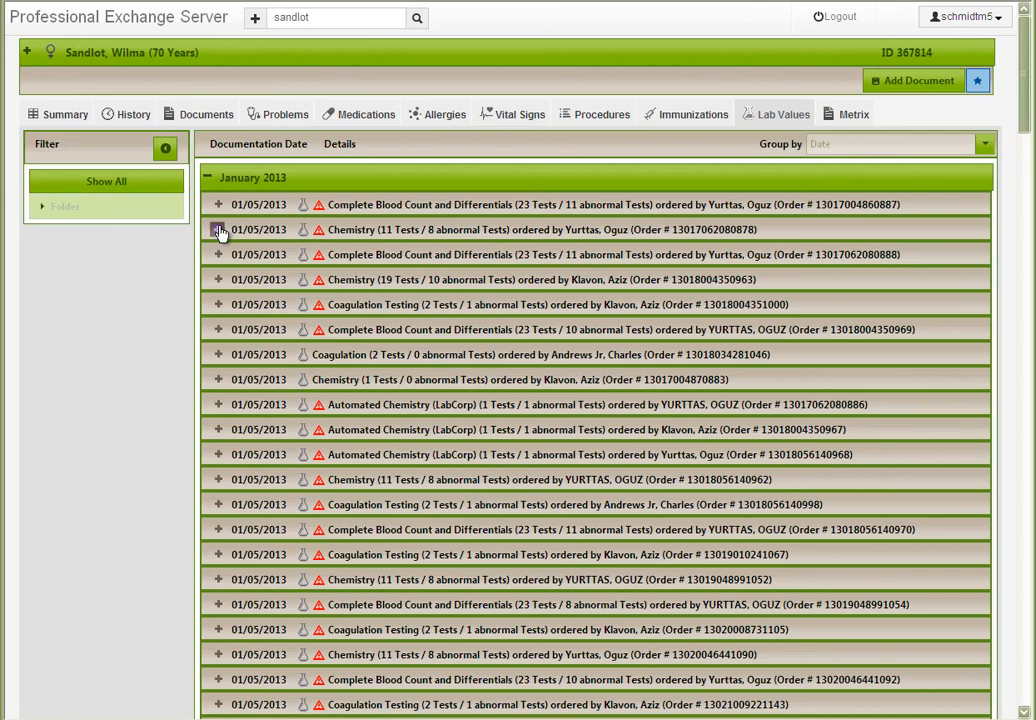
click(219, 230)
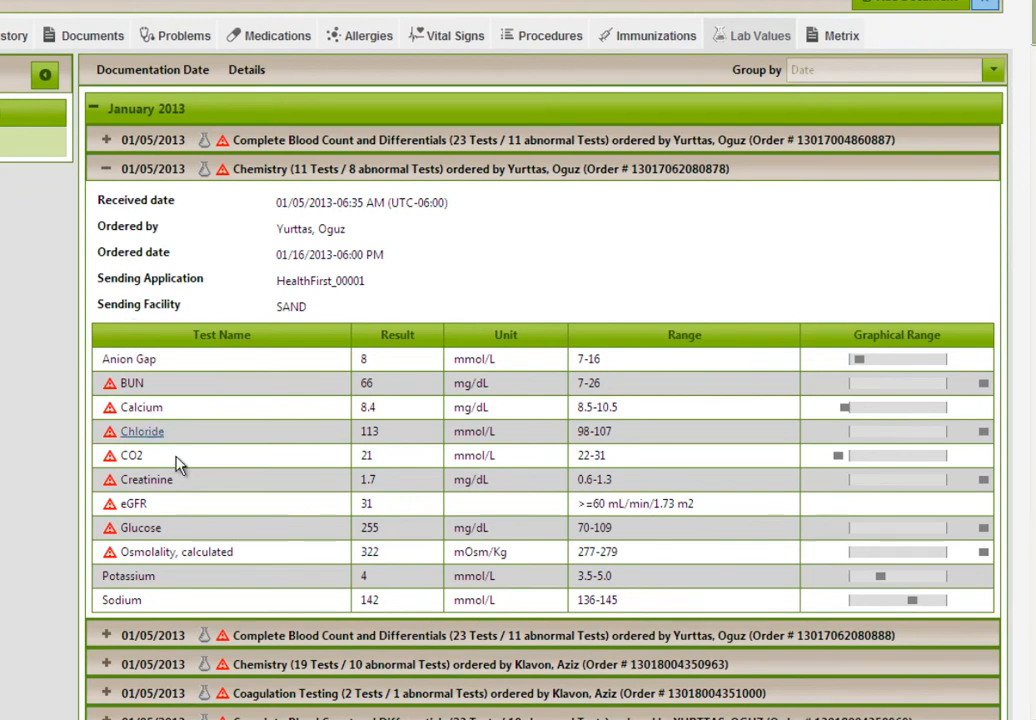
mouse_move(196, 486)
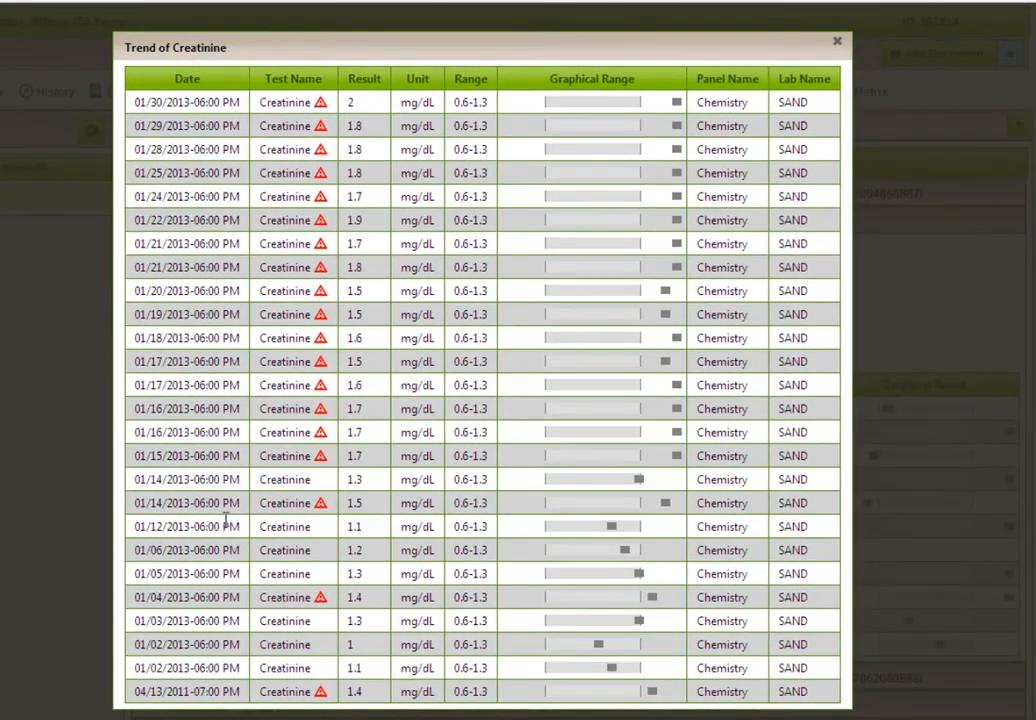
mouse_move(450, 358)
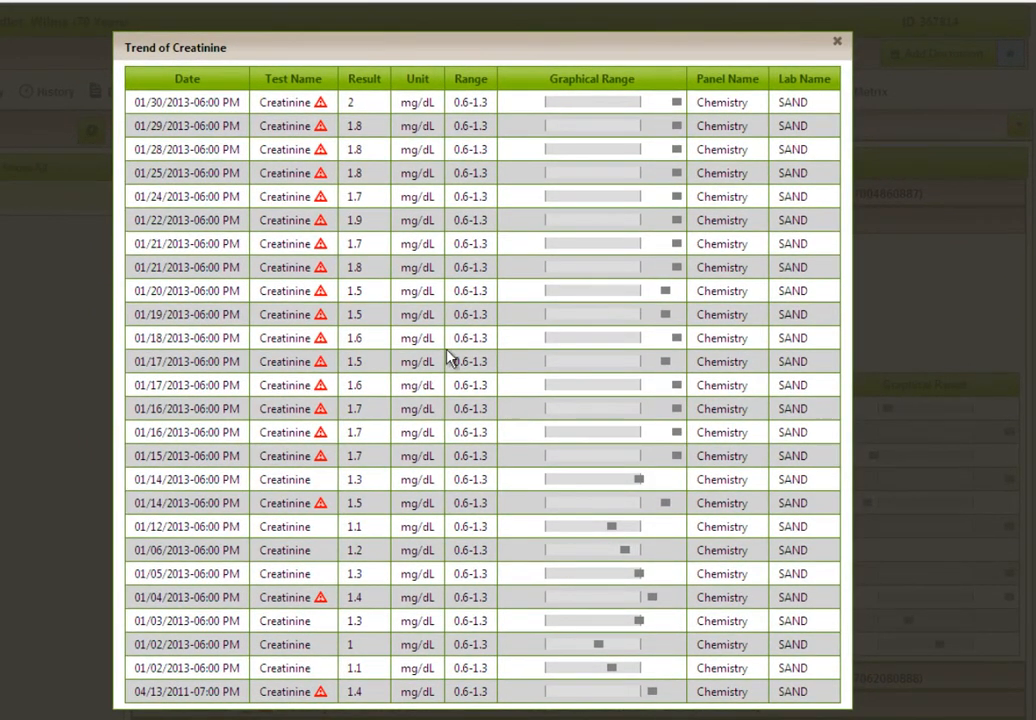
mouse_move(757, 70)
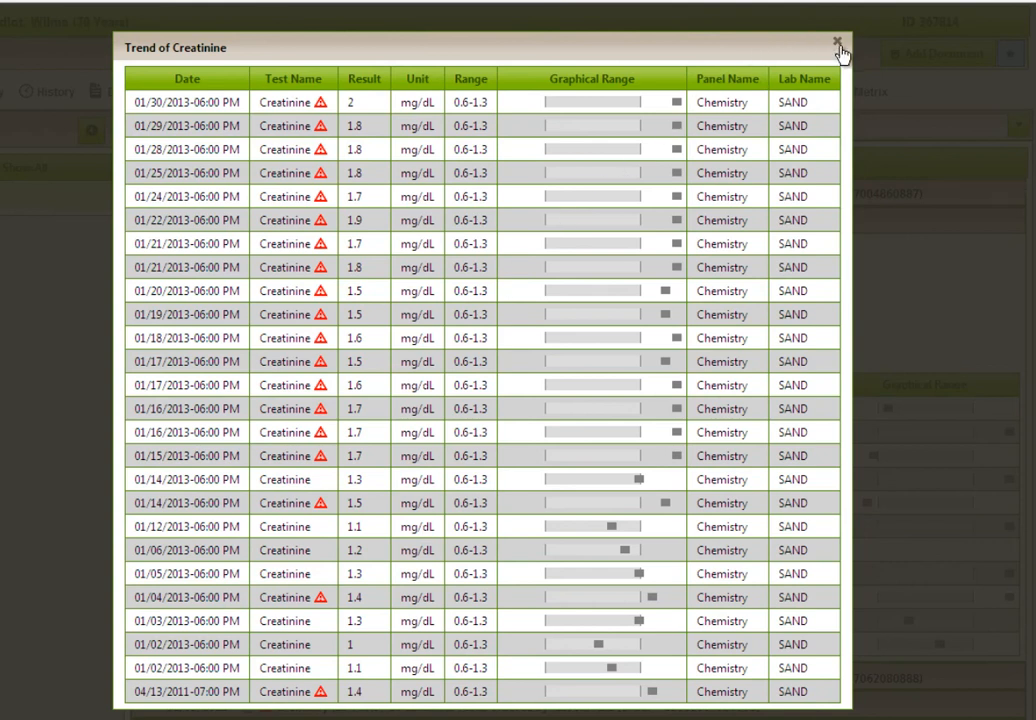
click(838, 46)
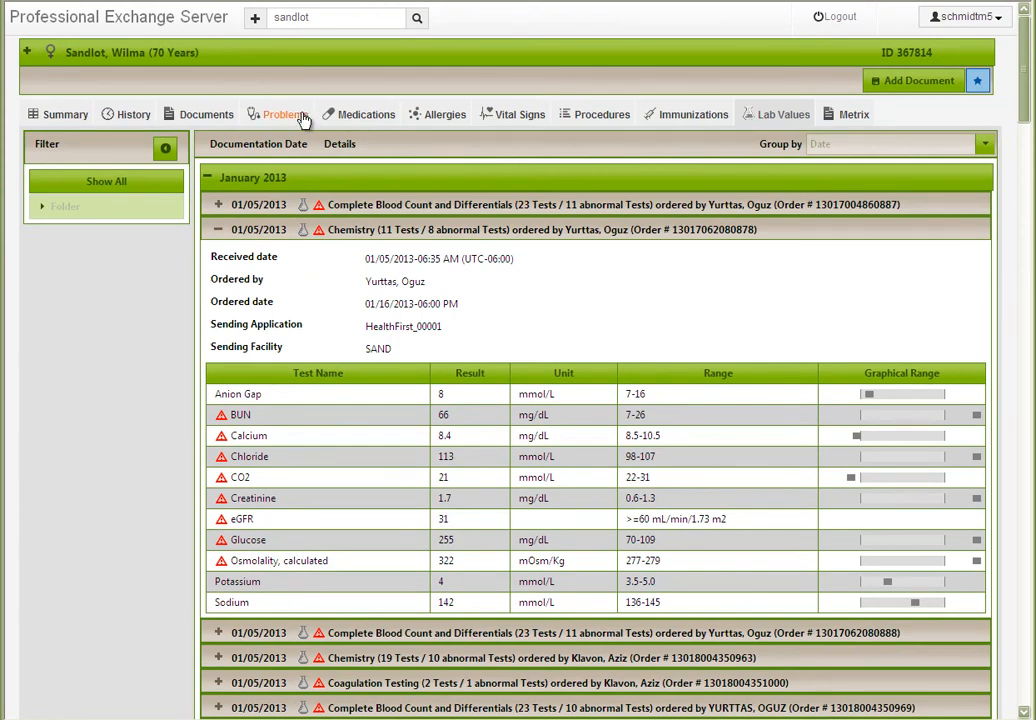
Step: Expand Leukocytosis, unspecified in Problems and open its source Continuity of Care Document
click(285, 113)
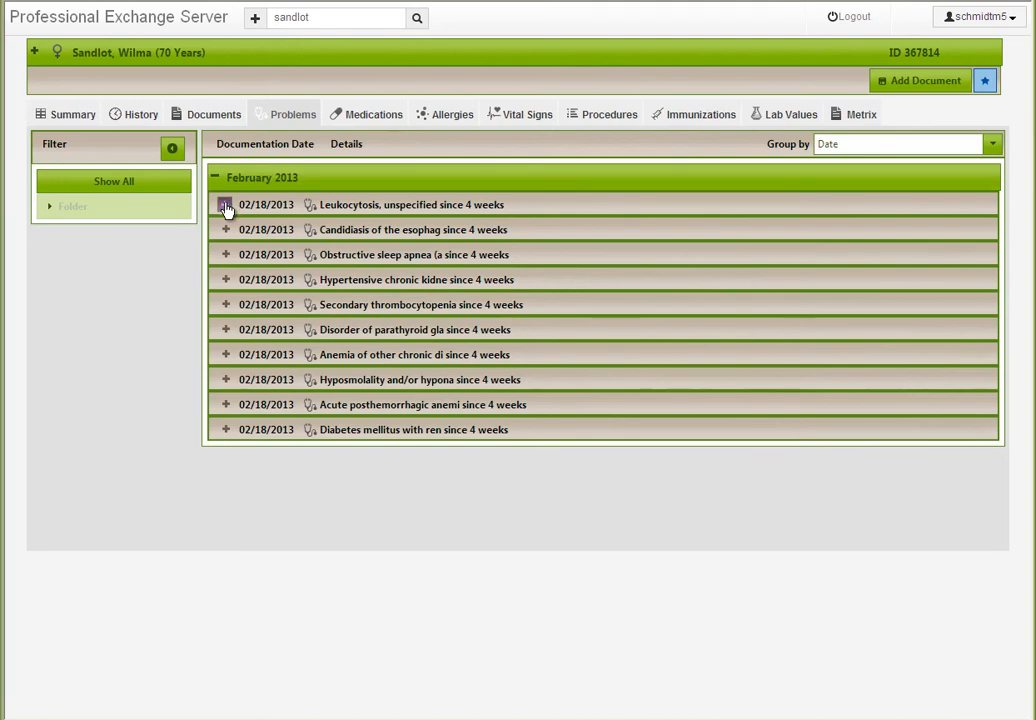
click(225, 204)
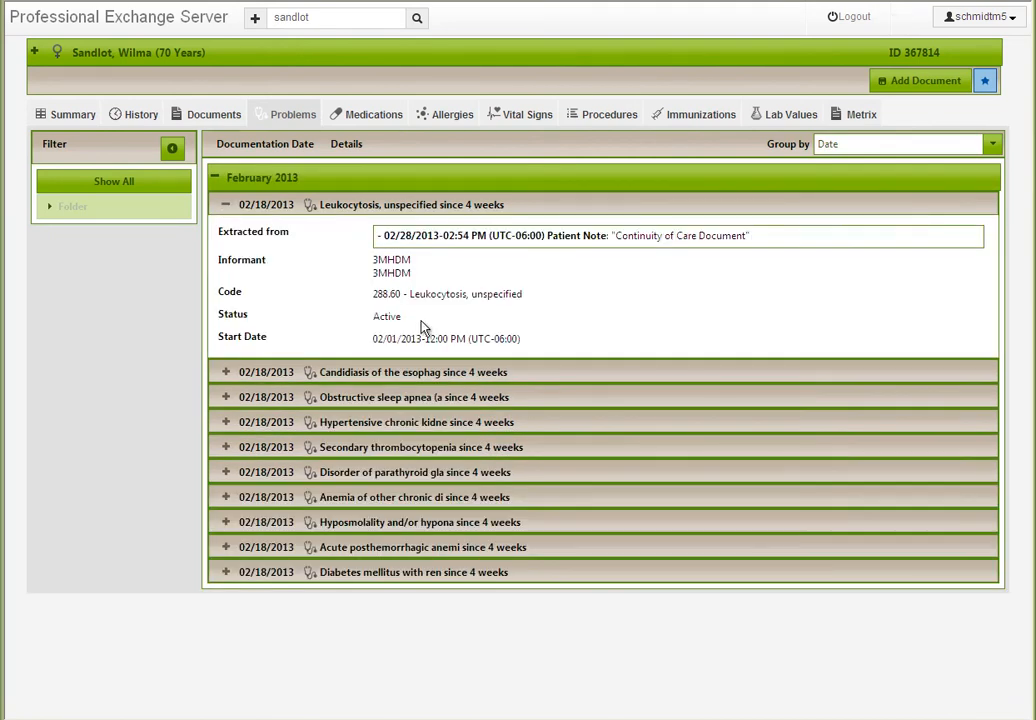
mouse_move(497, 281)
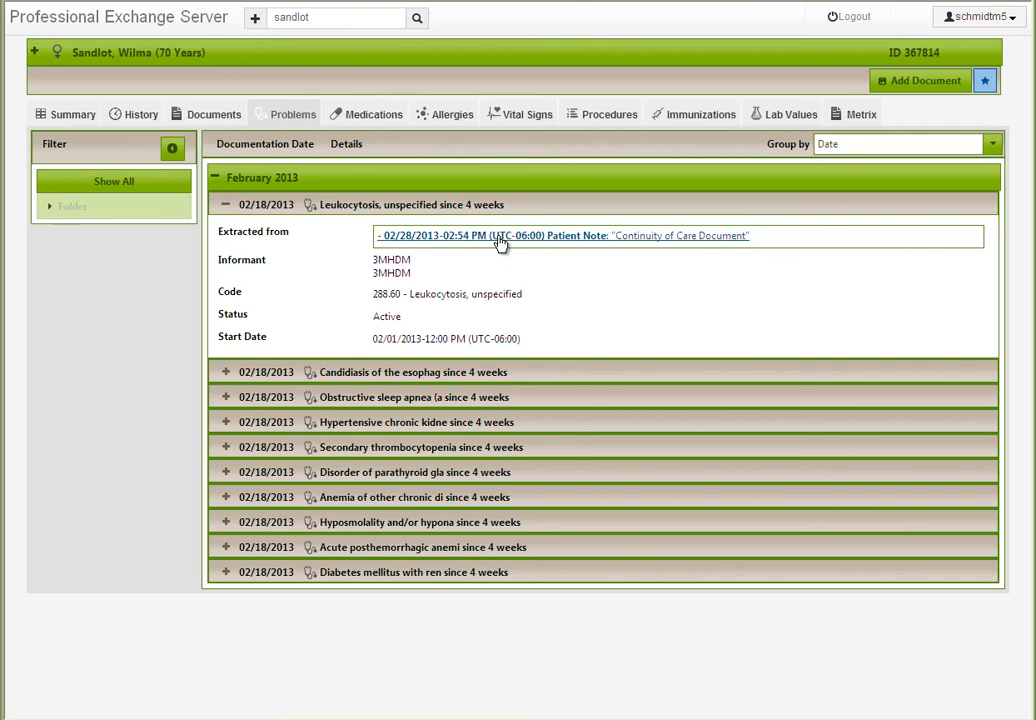
click(562, 235)
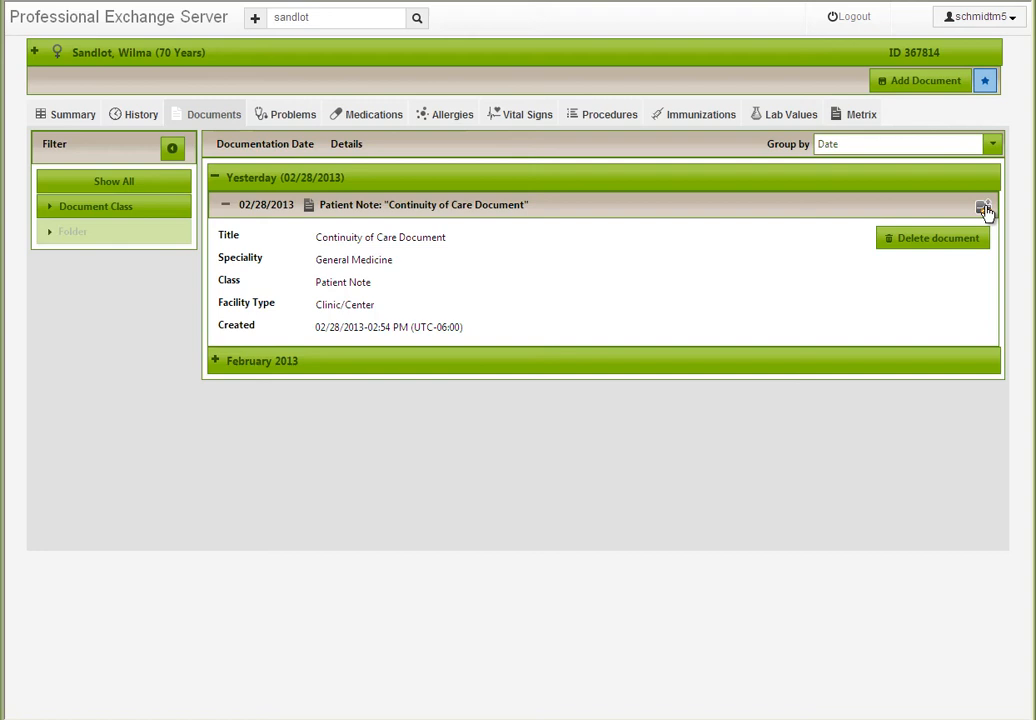
Step: View the CCD's active Leukocytosis entry, then return to the patient's date-grouped documents list
click(984, 209)
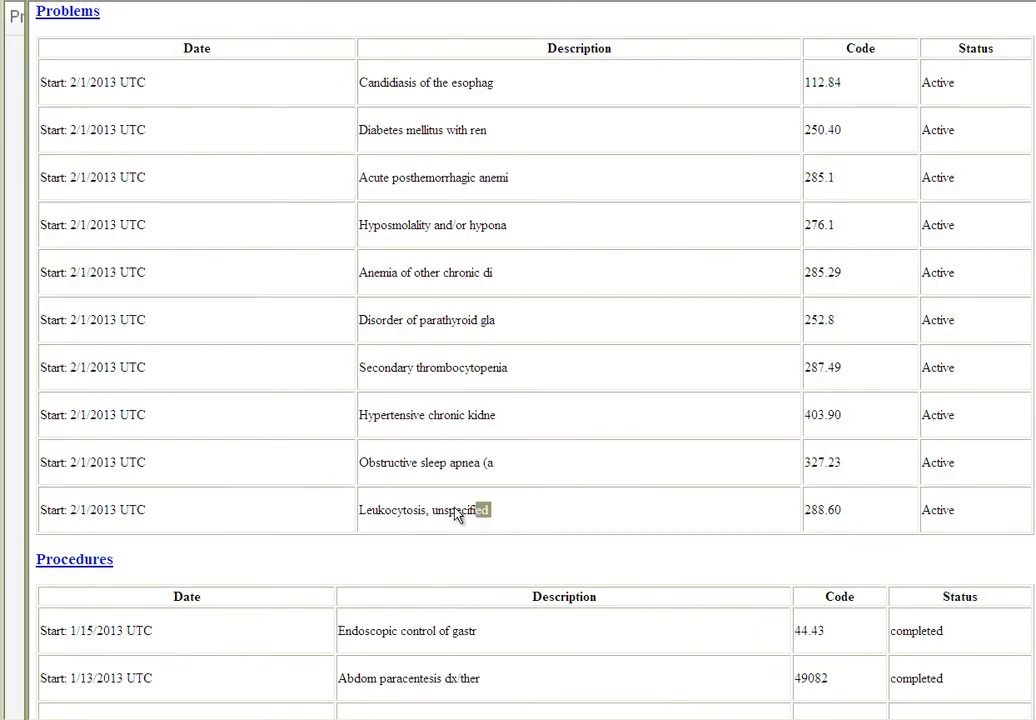
double_click(425, 510)
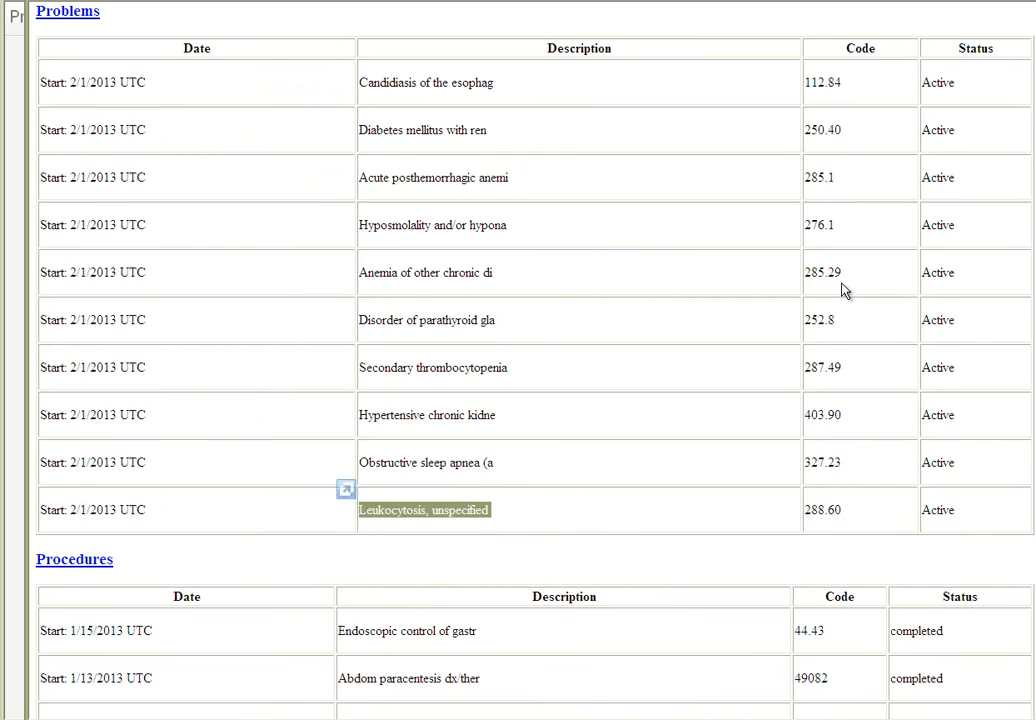
click(212, 113)
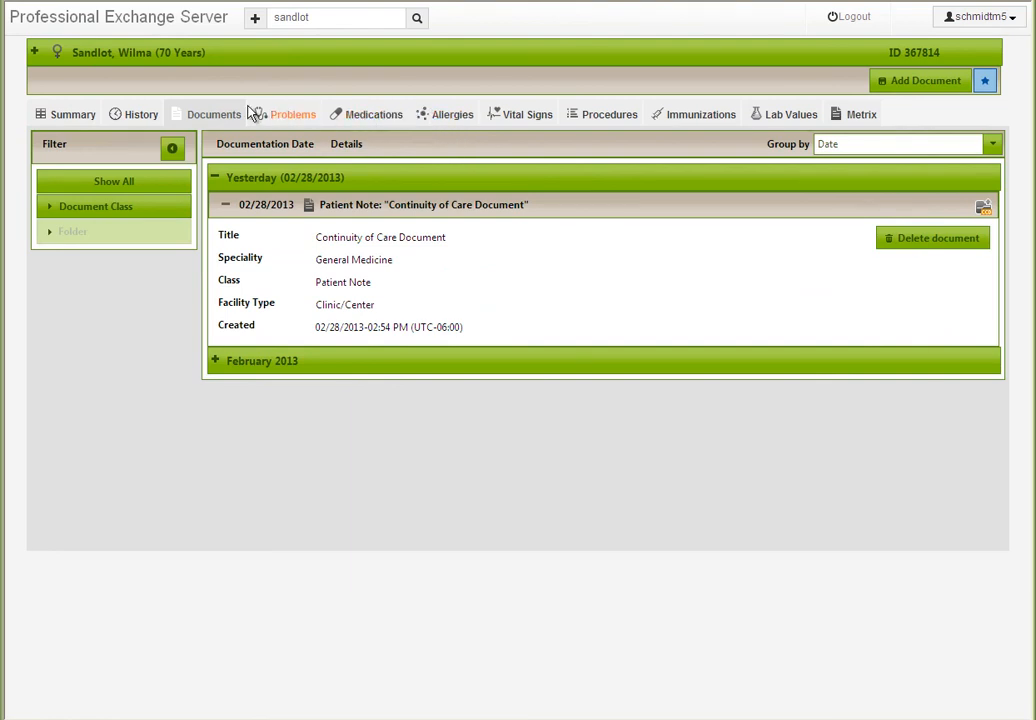
mouse_move(141, 113)
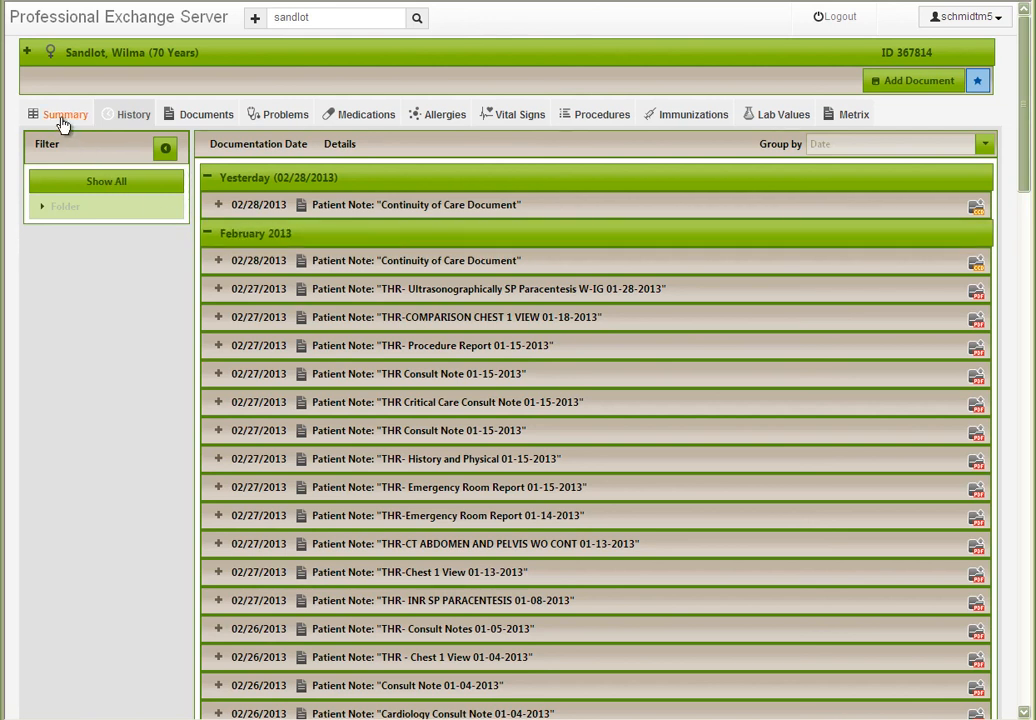
click(66, 113)
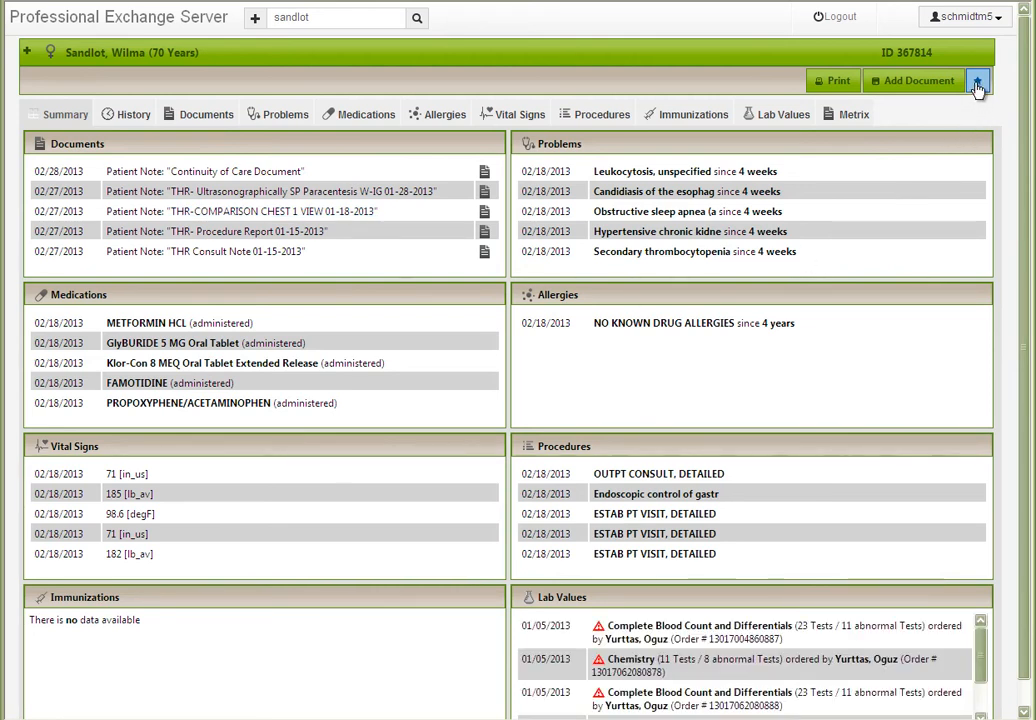
click(978, 82)
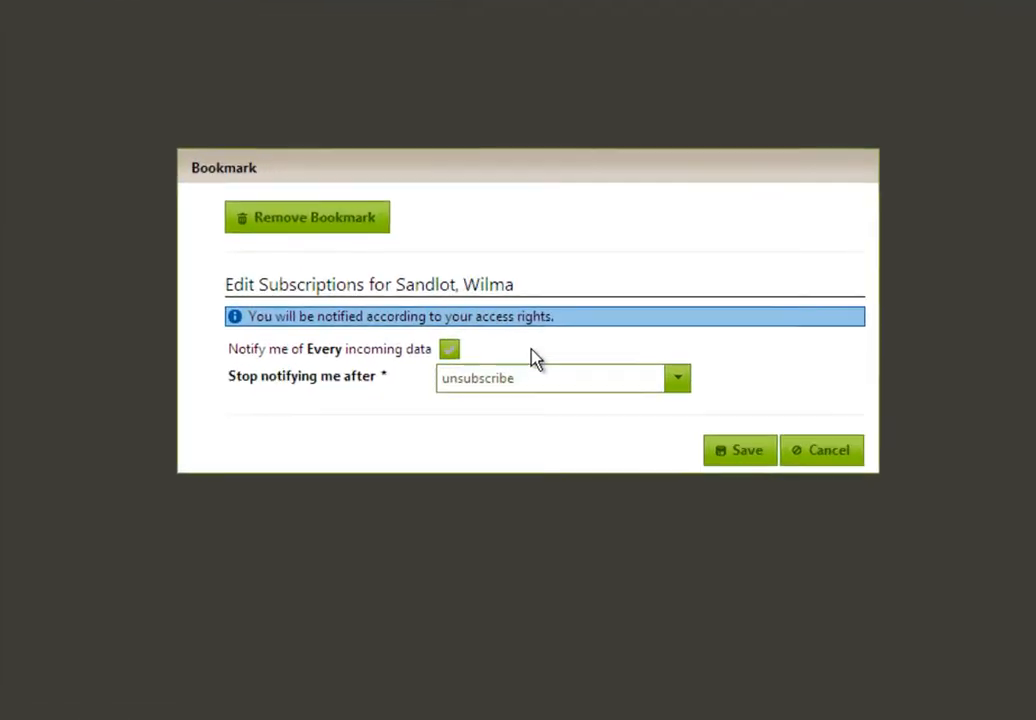
Step: Turn off 'Notify me of Every incoming data' and add an Emergency Care Documents rule for 28 days
click(449, 349)
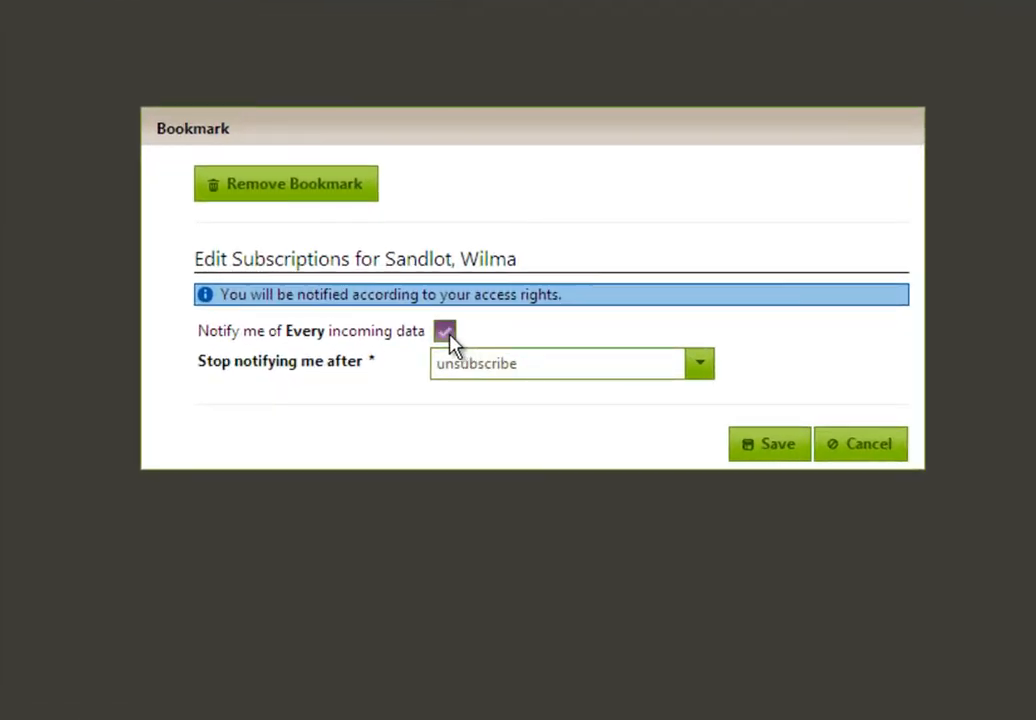
click(445, 331)
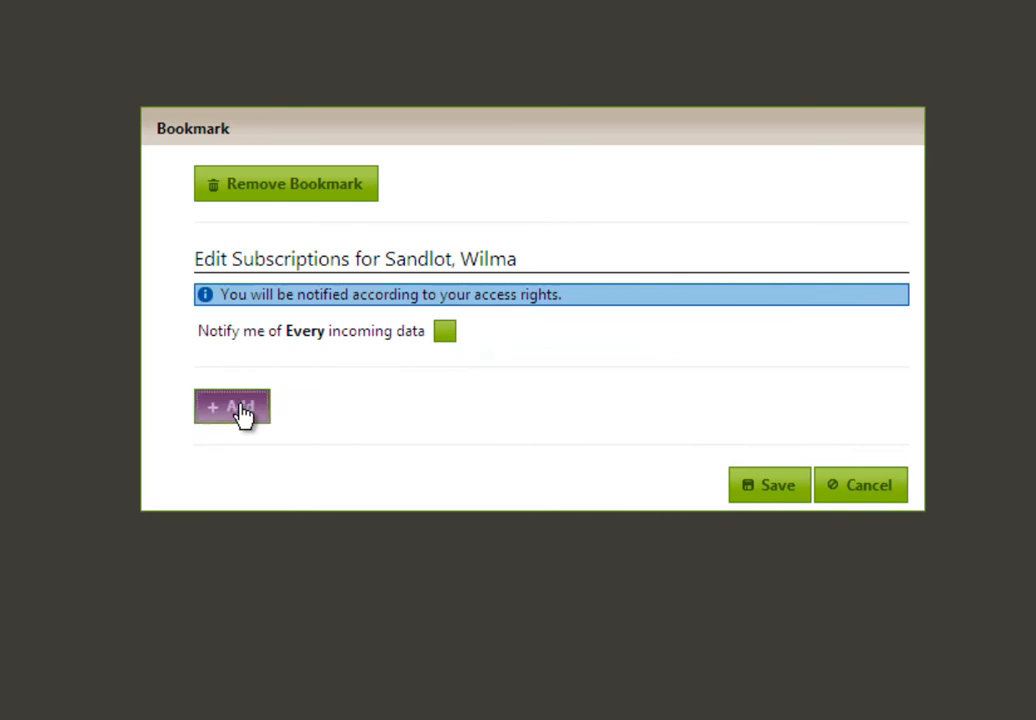
click(231, 407)
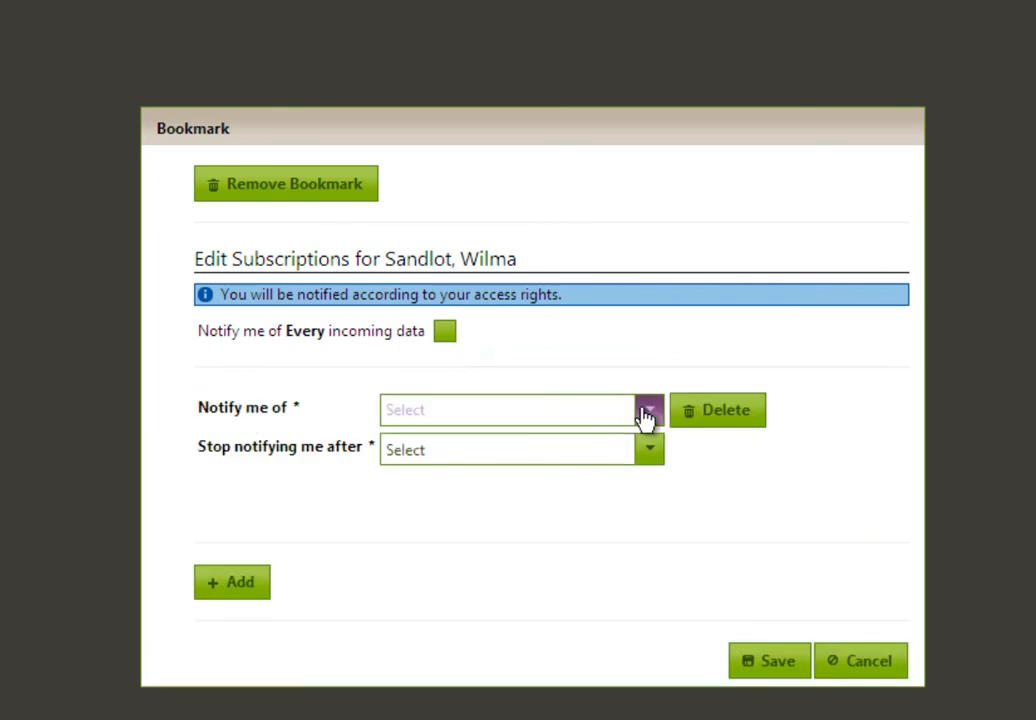
click(648, 410)
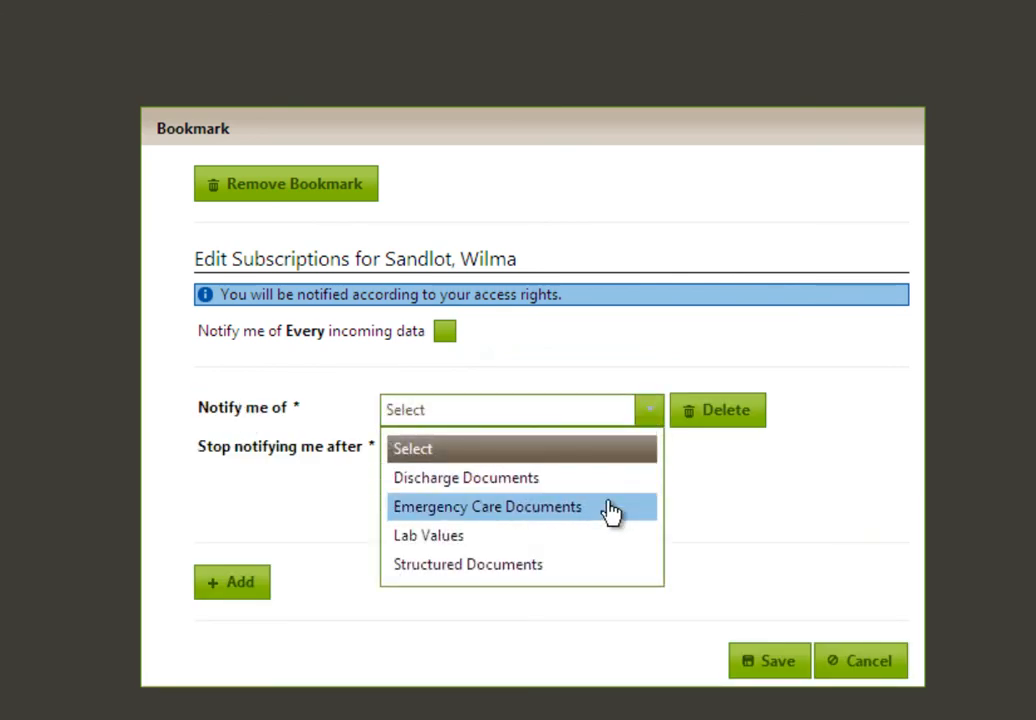
click(489, 506)
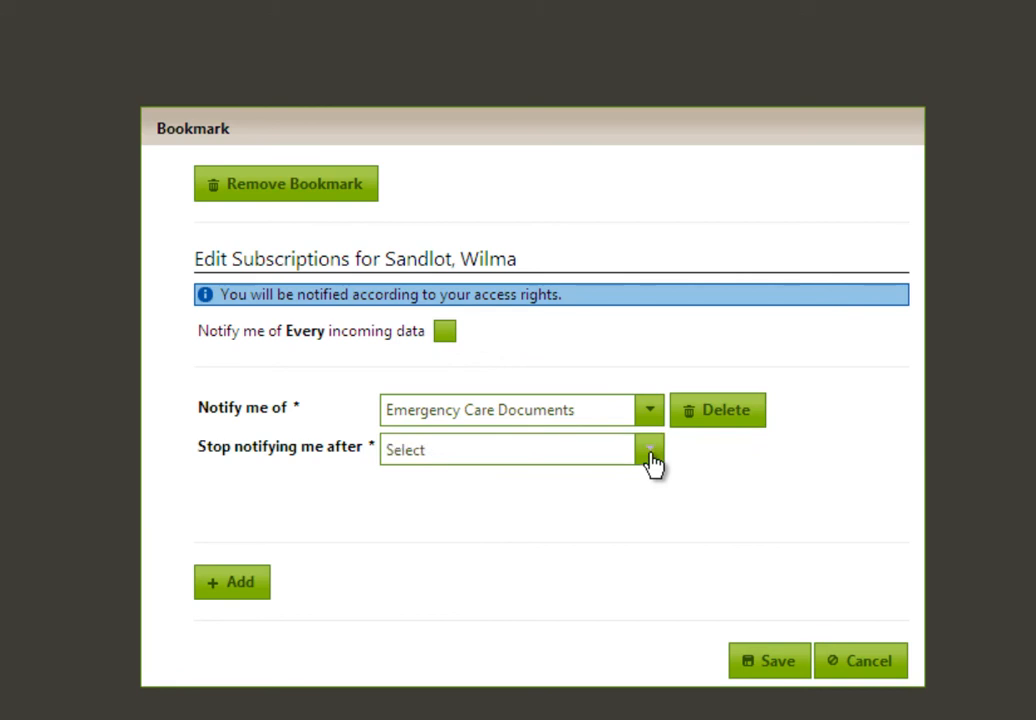
click(650, 449)
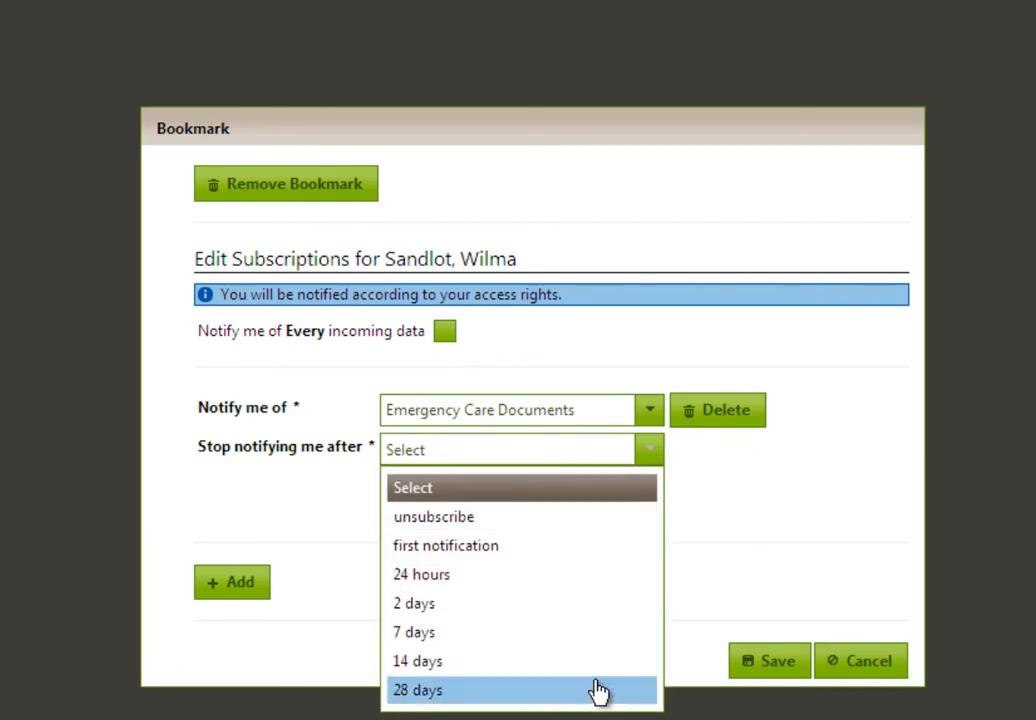
click(417, 690)
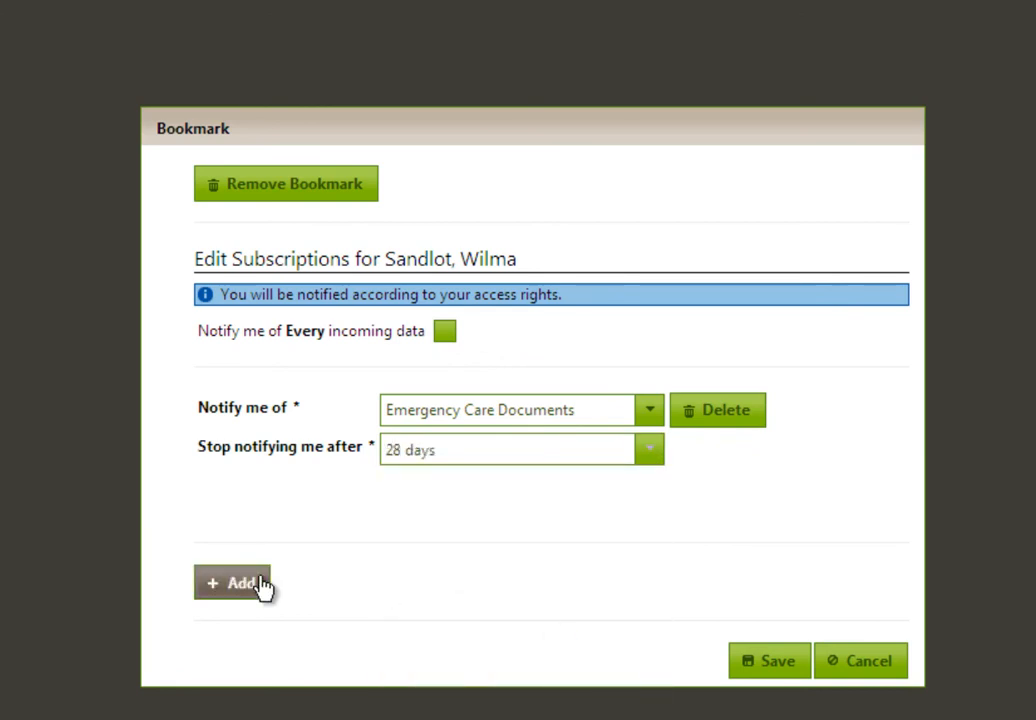
Step: Add a Lab Values notification rule stopping after 14 days and save the subscriptions
click(232, 582)
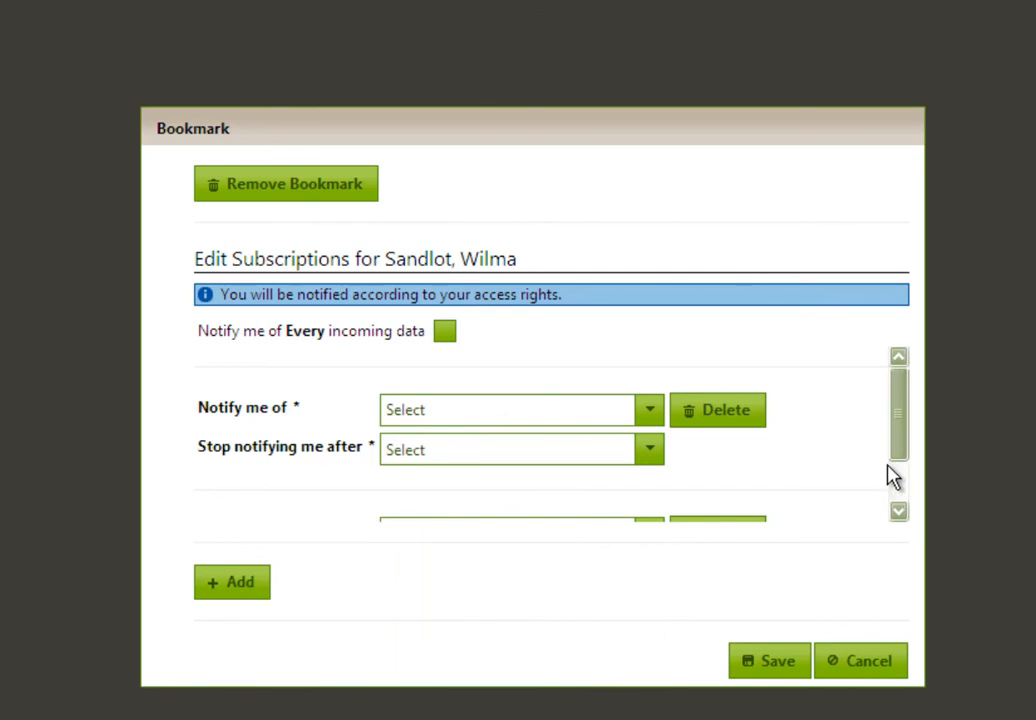
scroll(down, 3)
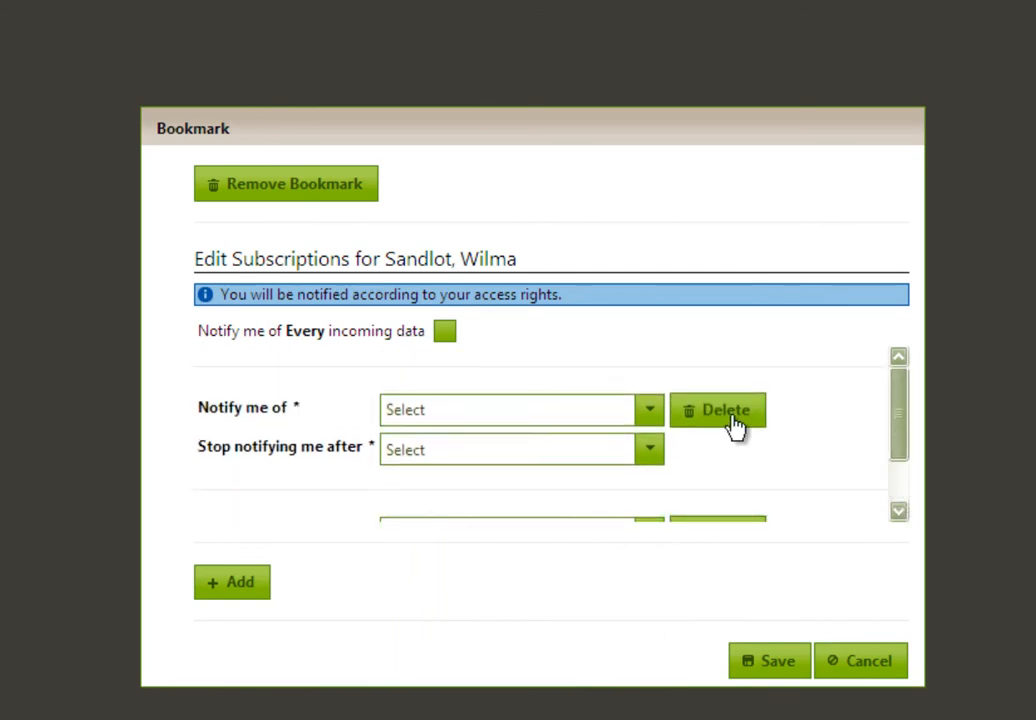
click(648, 410)
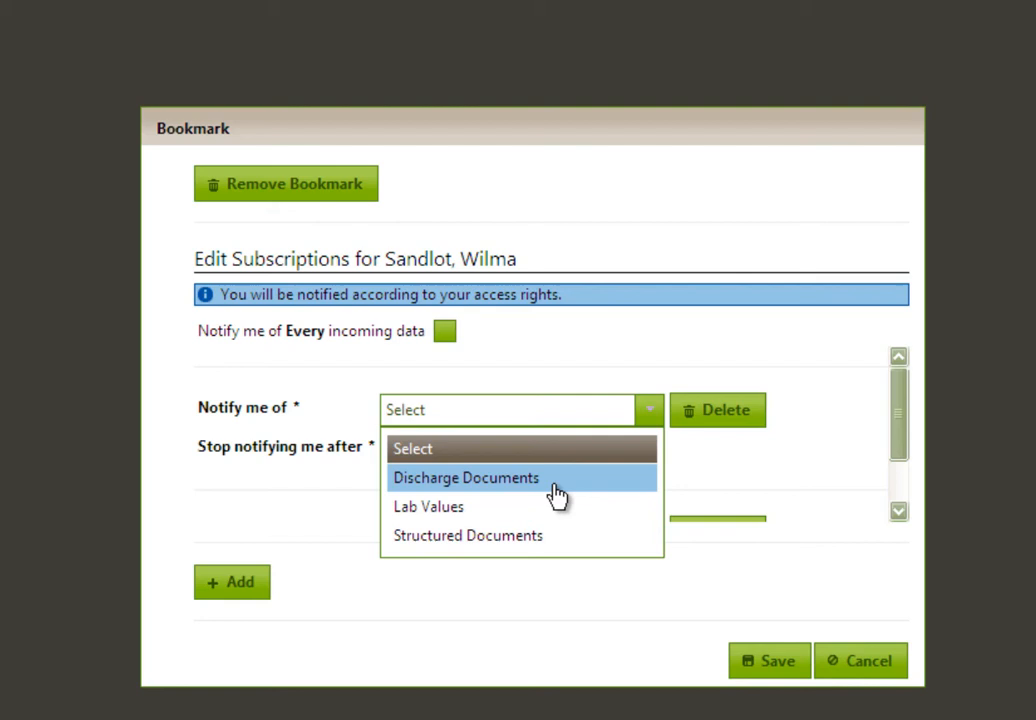
click(428, 506)
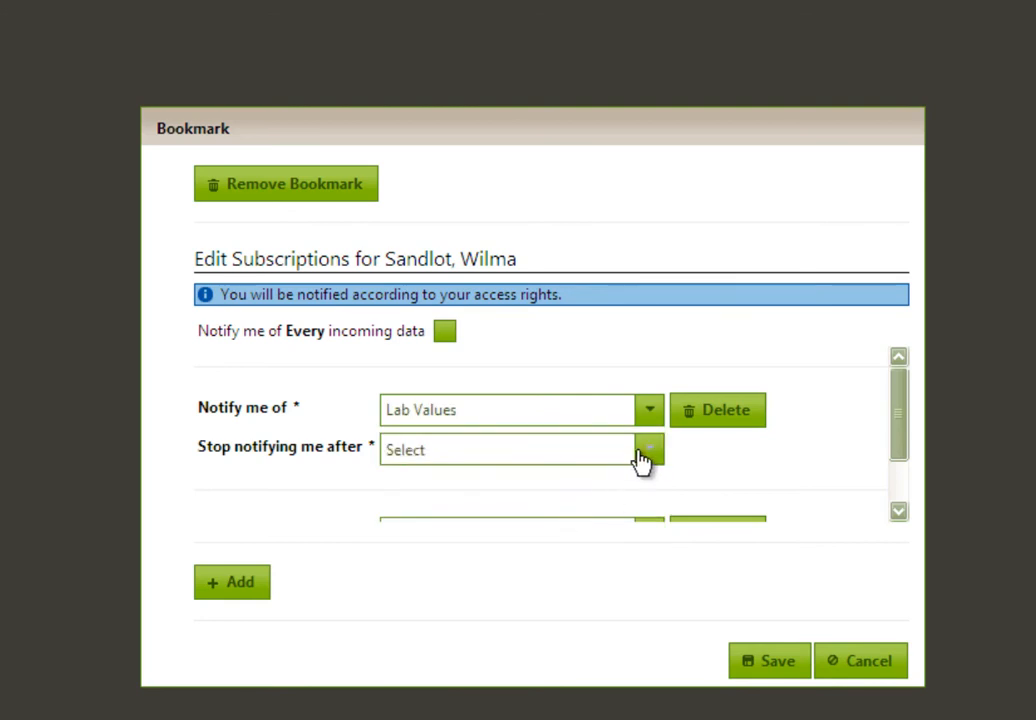
click(649, 449)
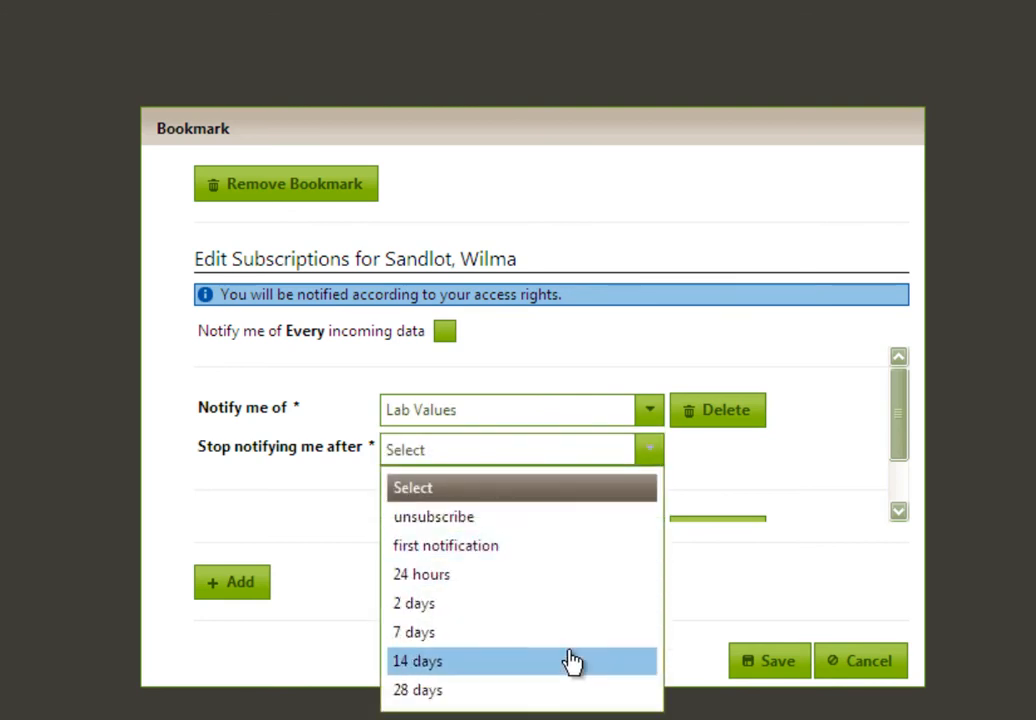
click(417, 660)
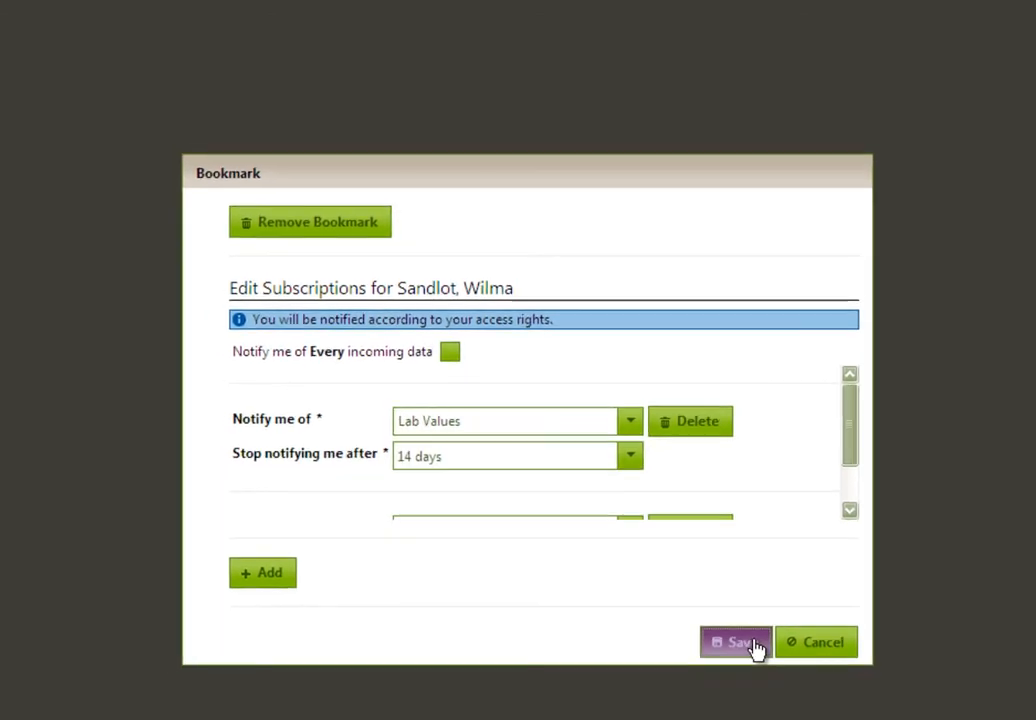
click(735, 641)
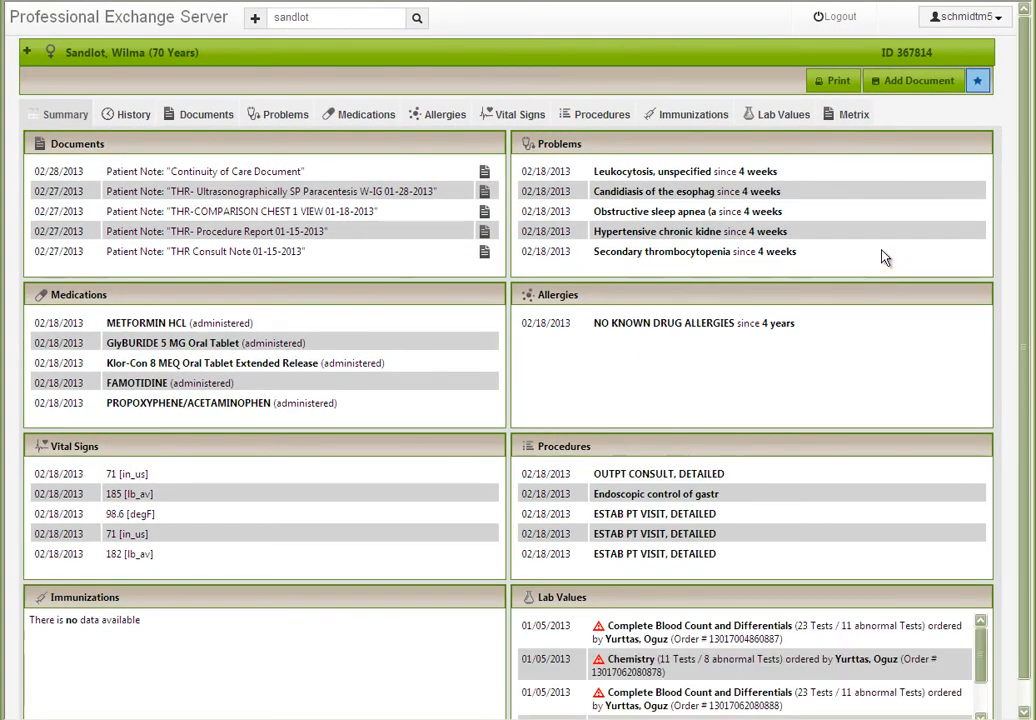
mouse_move(912, 80)
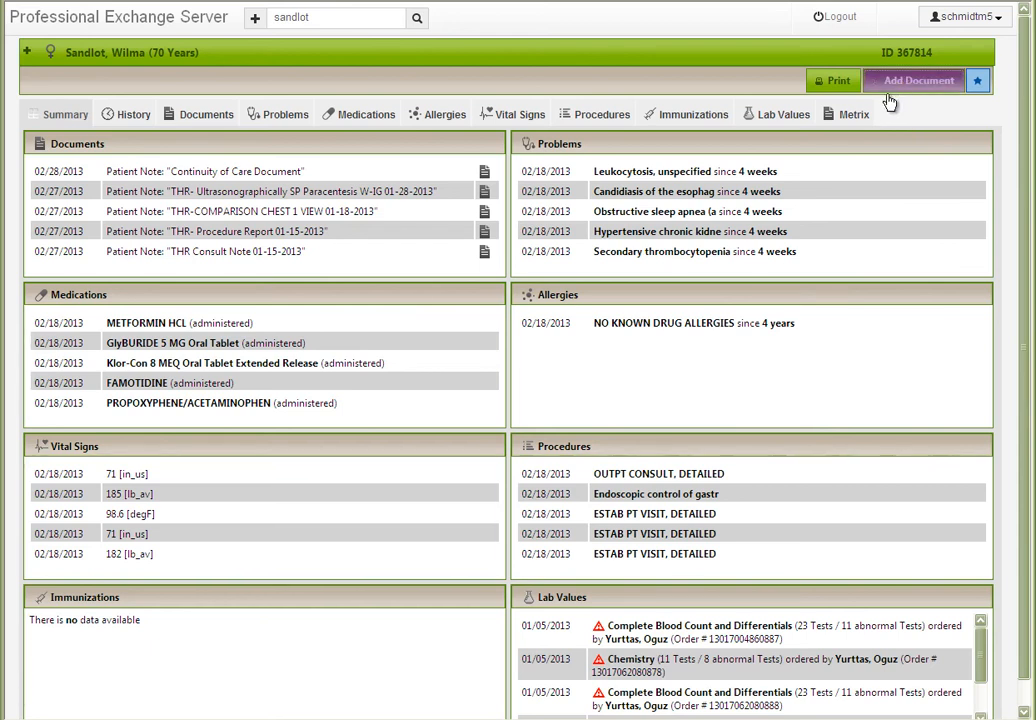
click(913, 80)
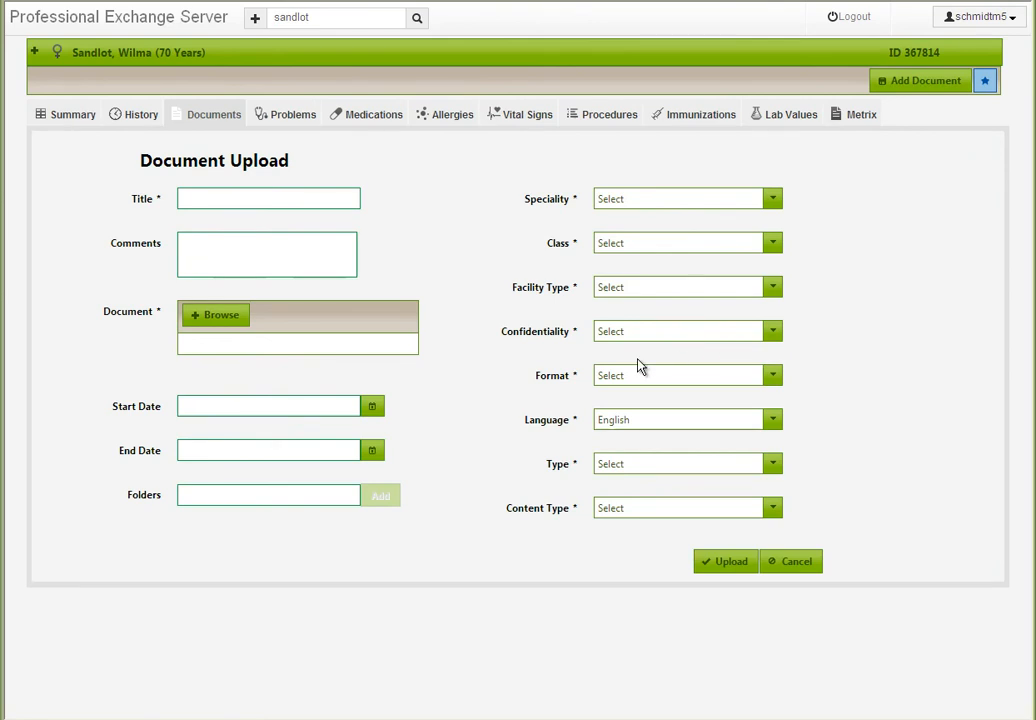
mouse_move(582, 570)
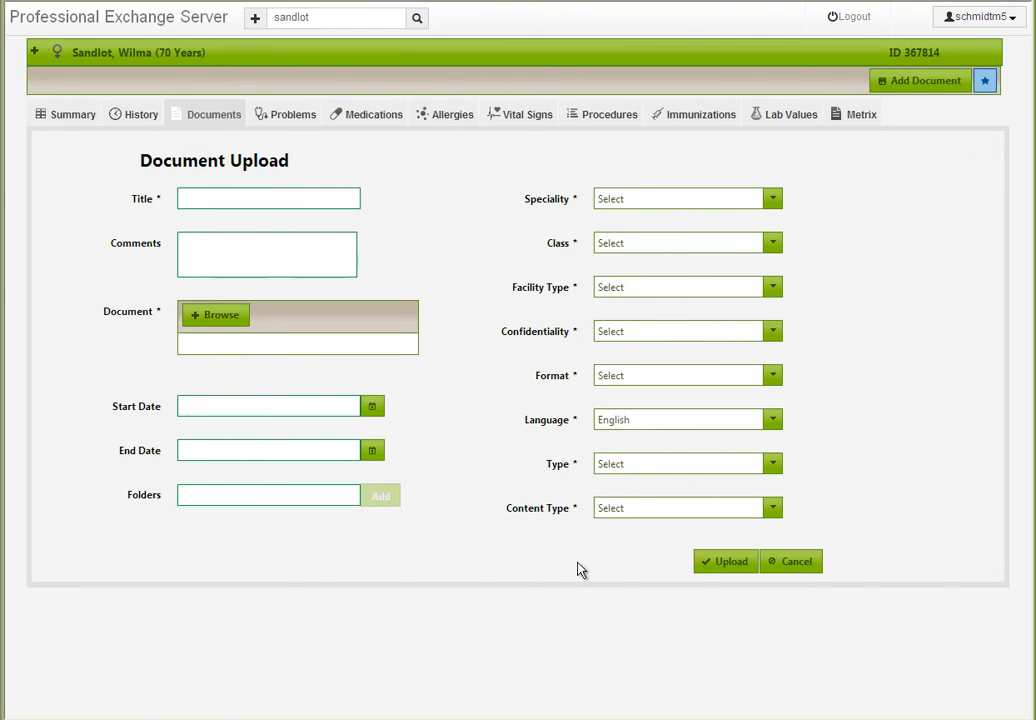
mouse_move(645, 570)
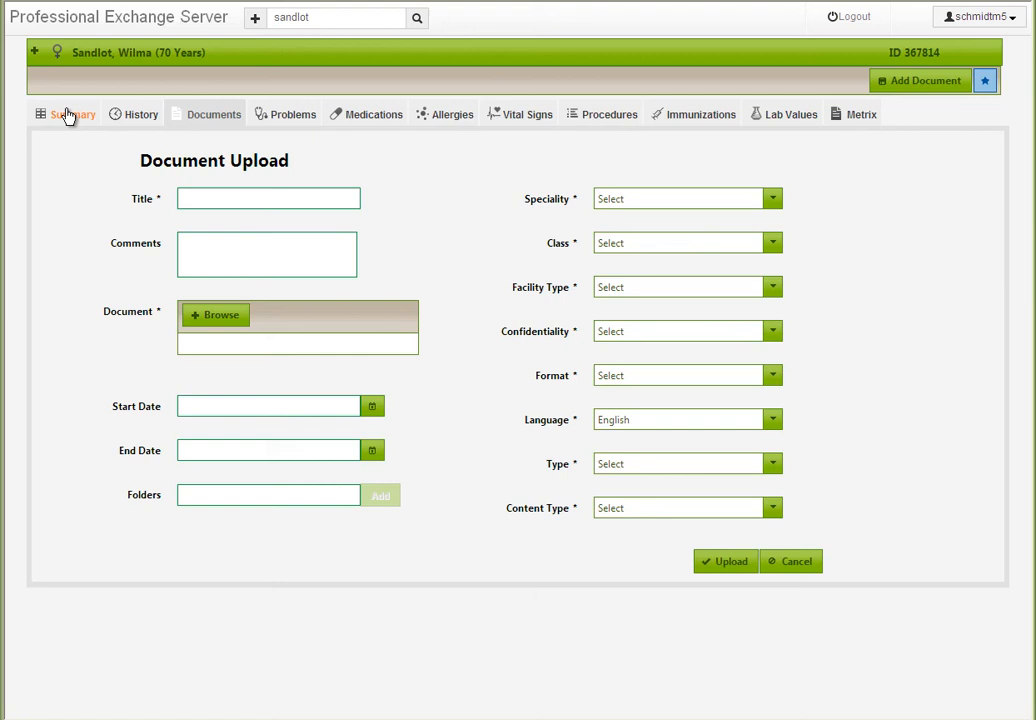
click(66, 114)
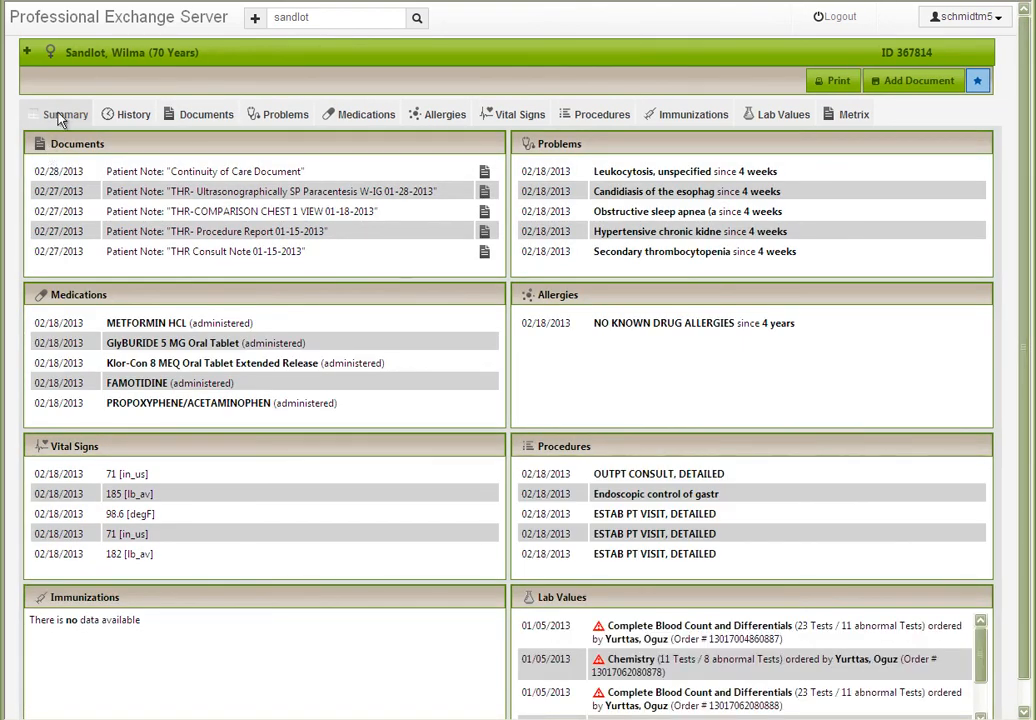
mouse_move(63, 25)
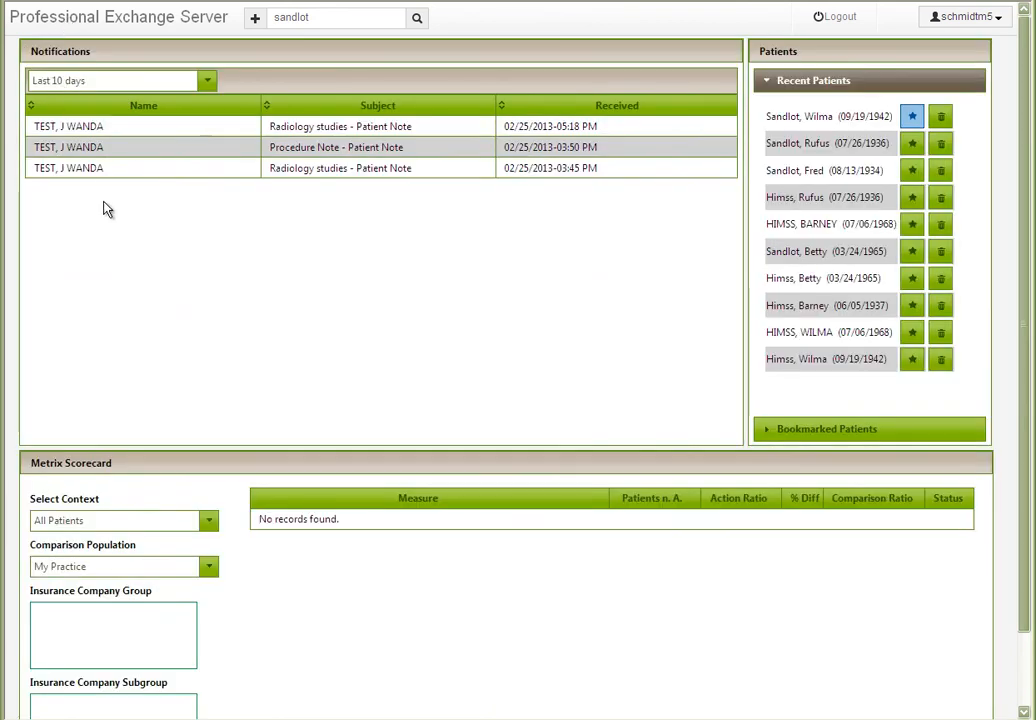
mouse_move(284, 281)
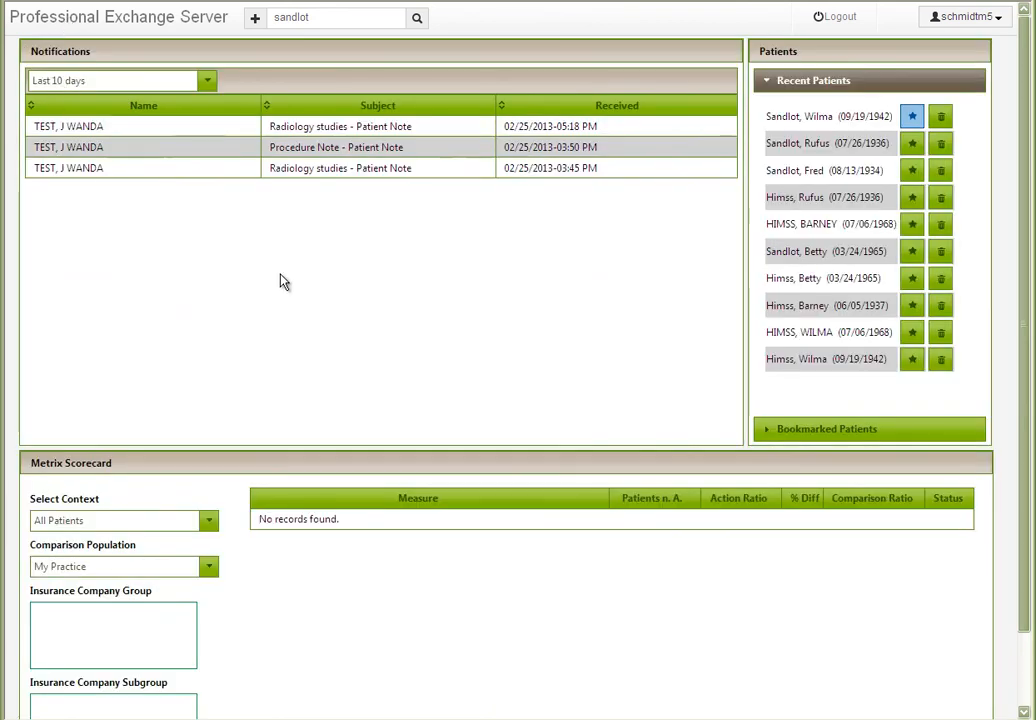